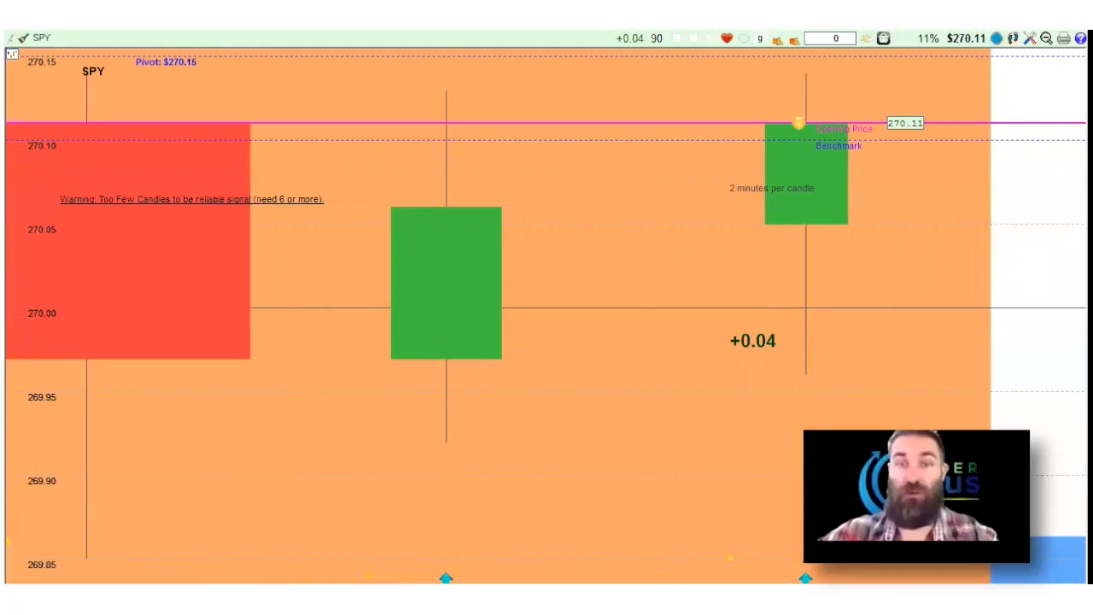
mouse_move(644, 140)
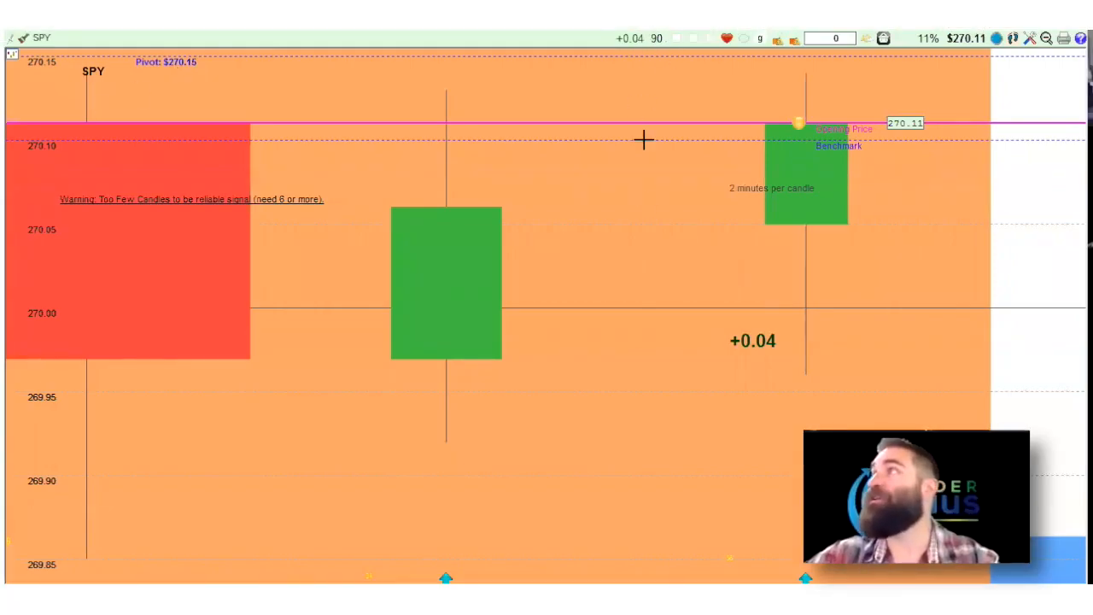
mouse_move(475, 56)
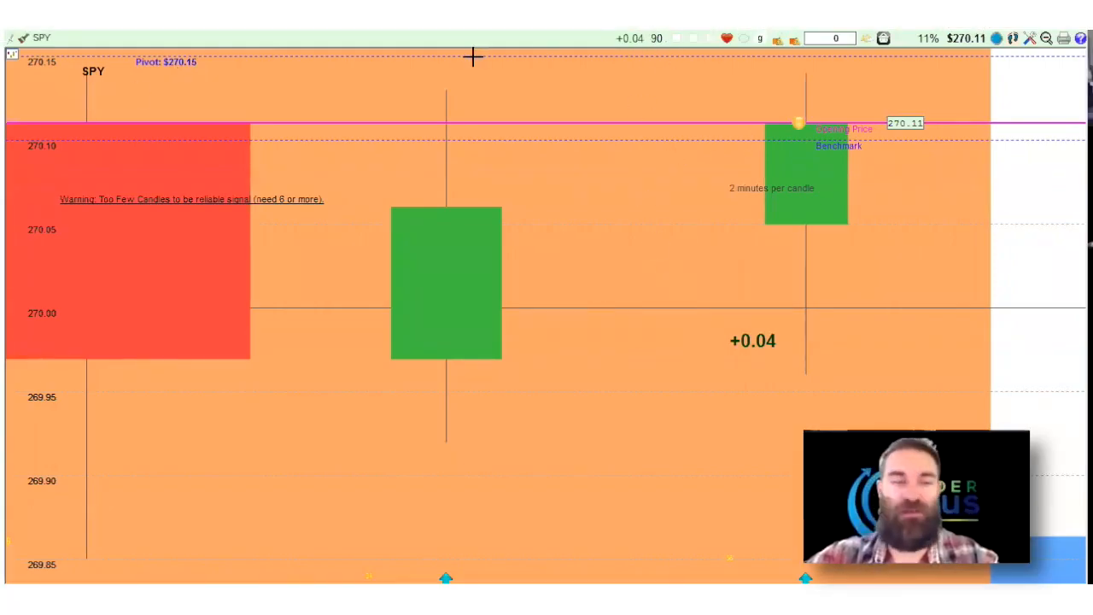
mouse_move(705, 186)
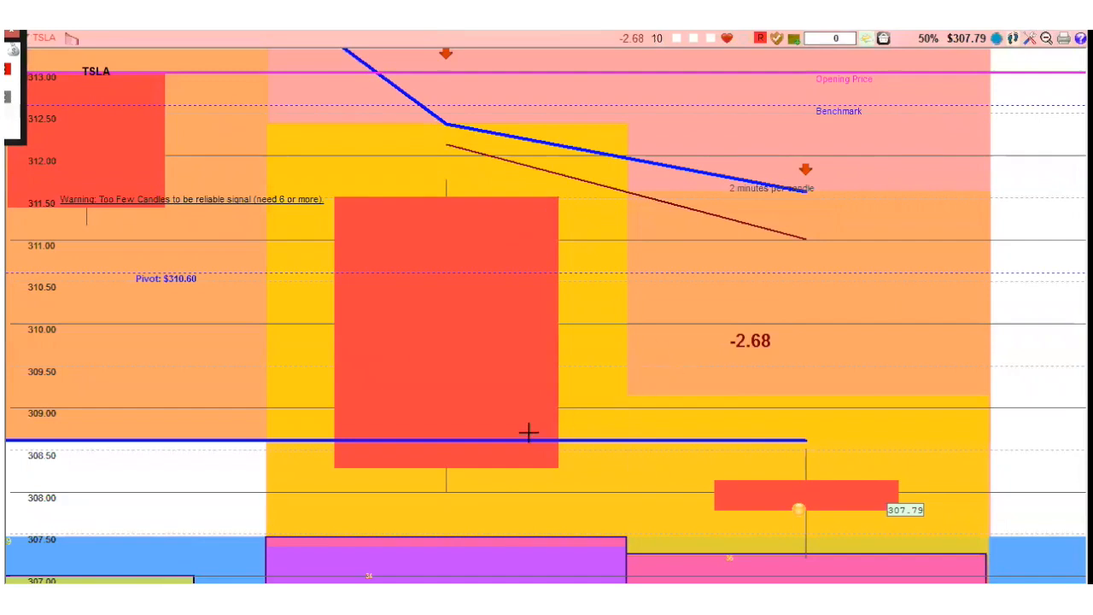
mouse_move(430, 97)
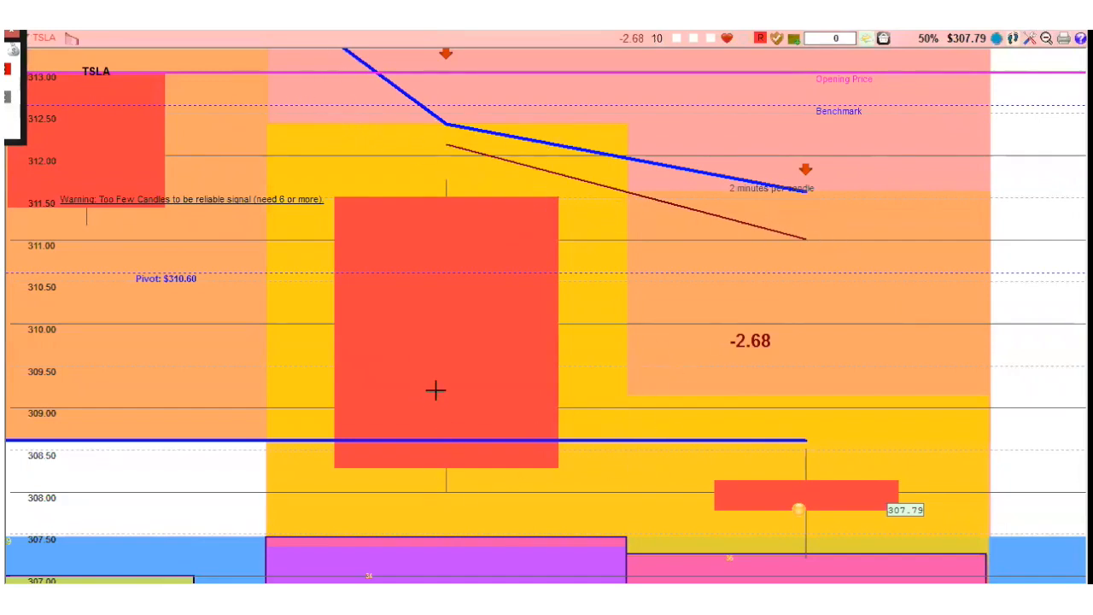
mouse_move(481, 321)
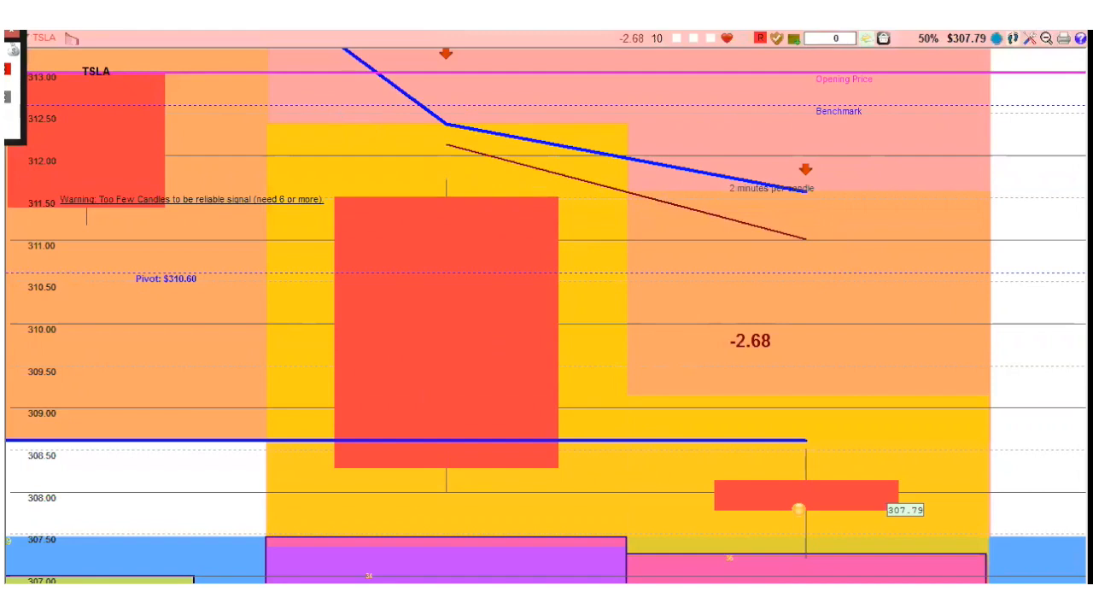
mouse_move(680, 260)
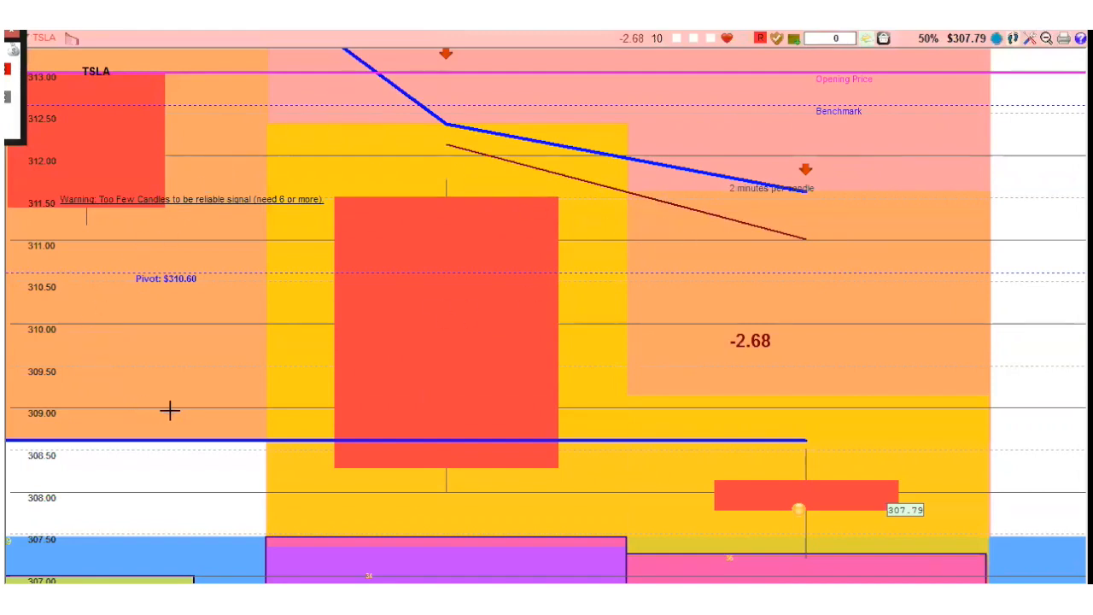
mouse_move(322, 255)
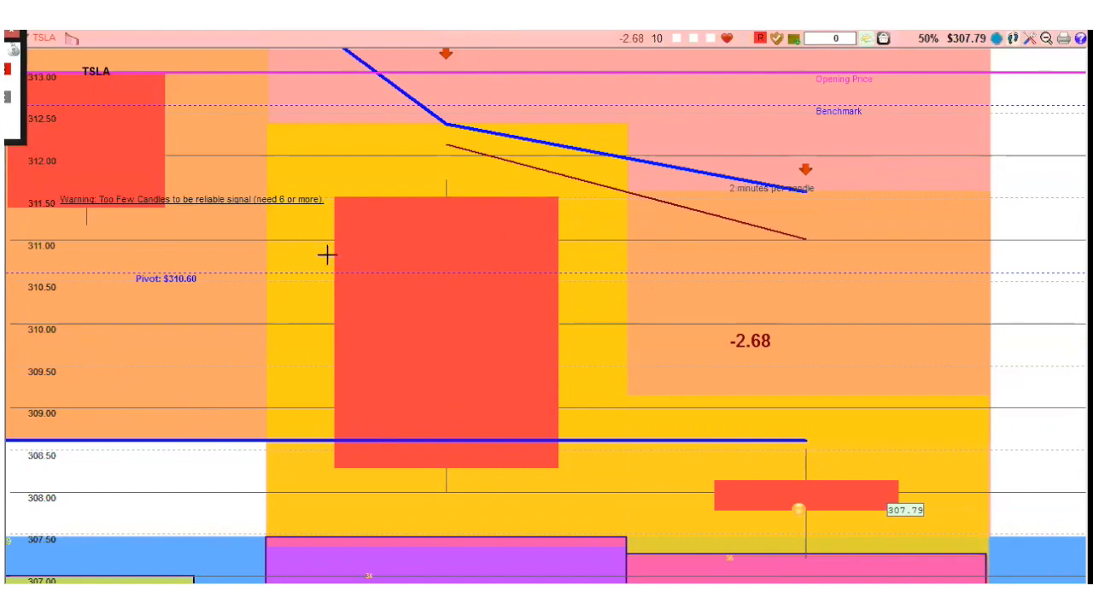
mouse_move(359, 384)
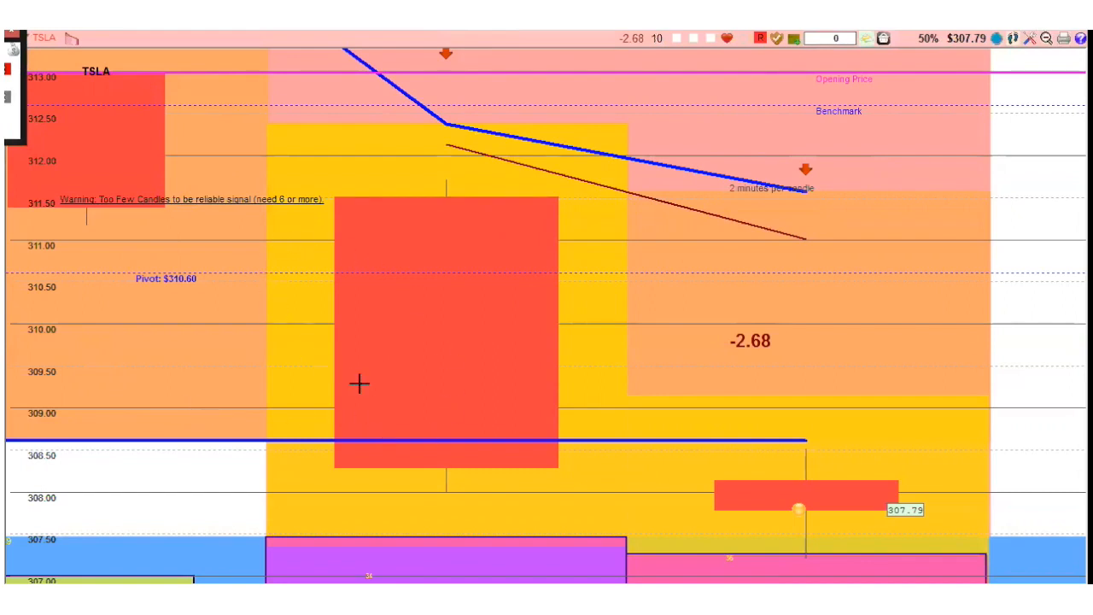
mouse_move(775, 512)
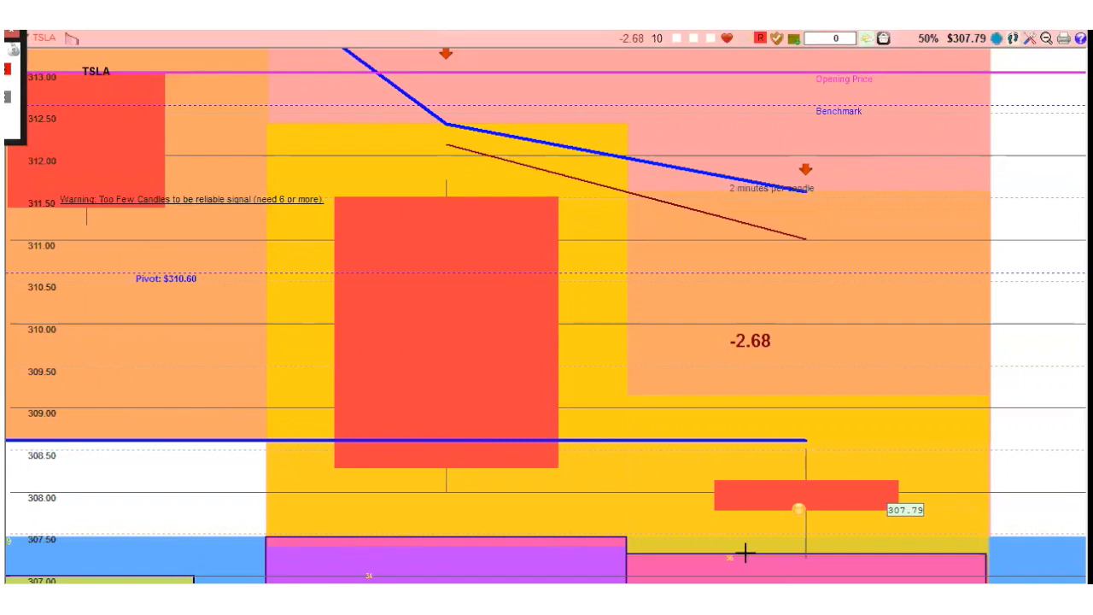
mouse_move(15, 393)
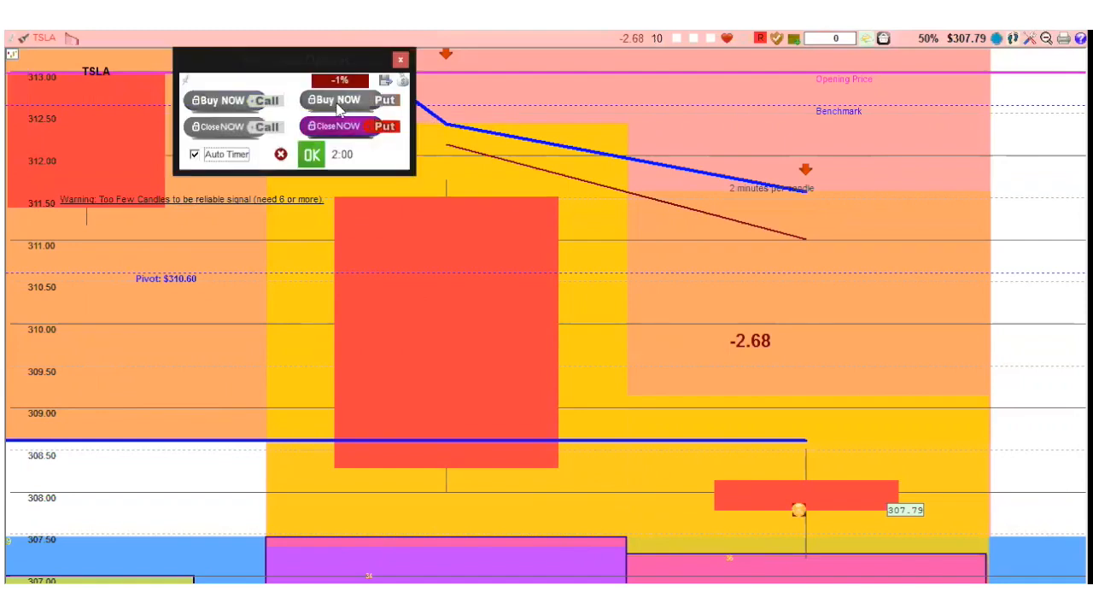
mouse_move(275, 176)
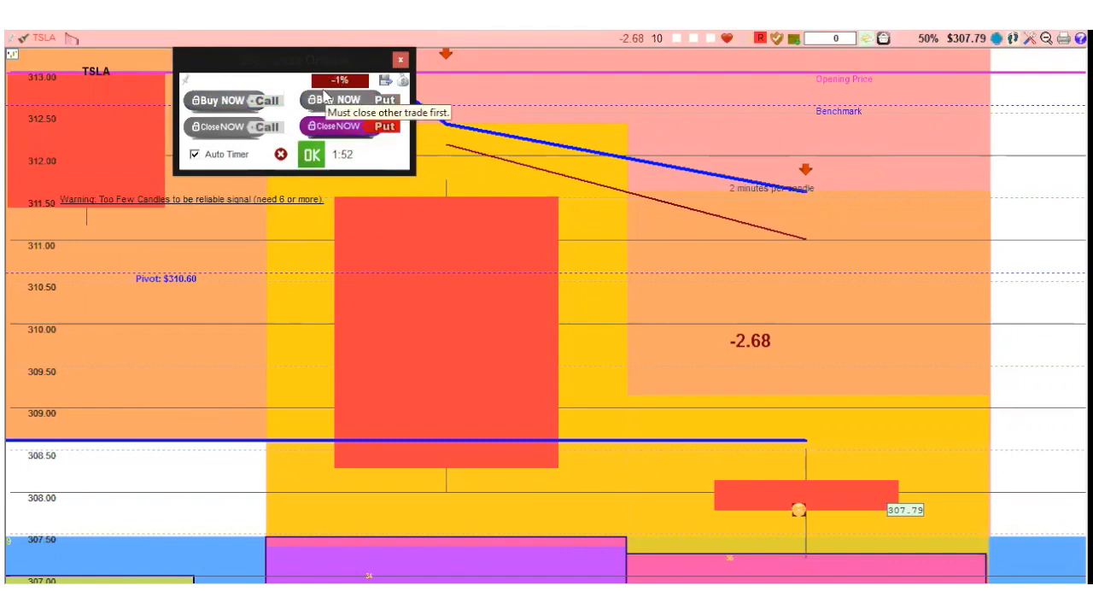
mouse_move(287, 59)
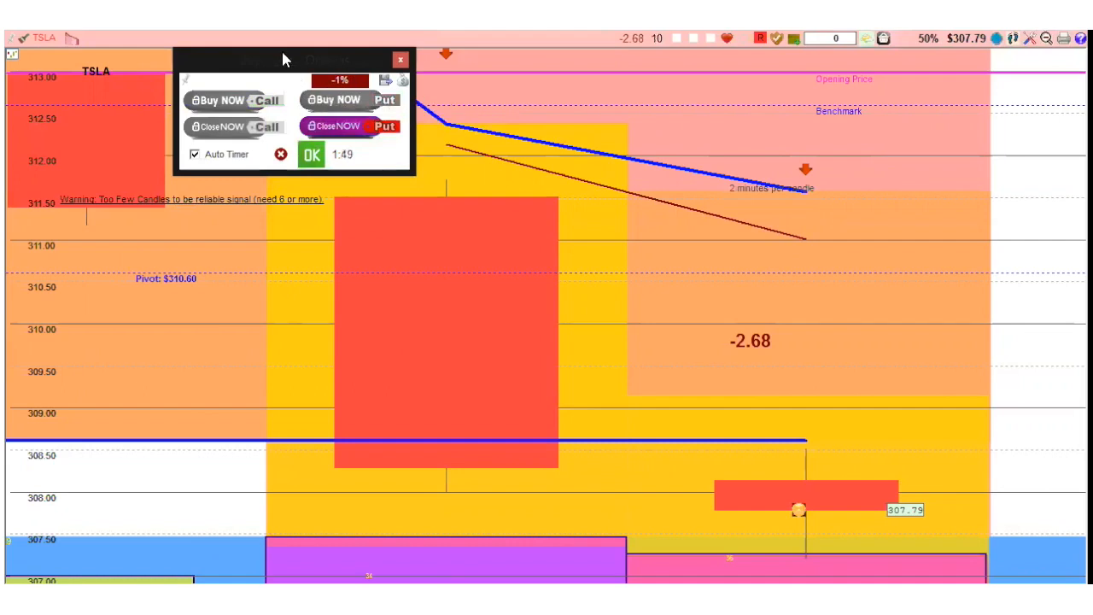
mouse_move(294, 94)
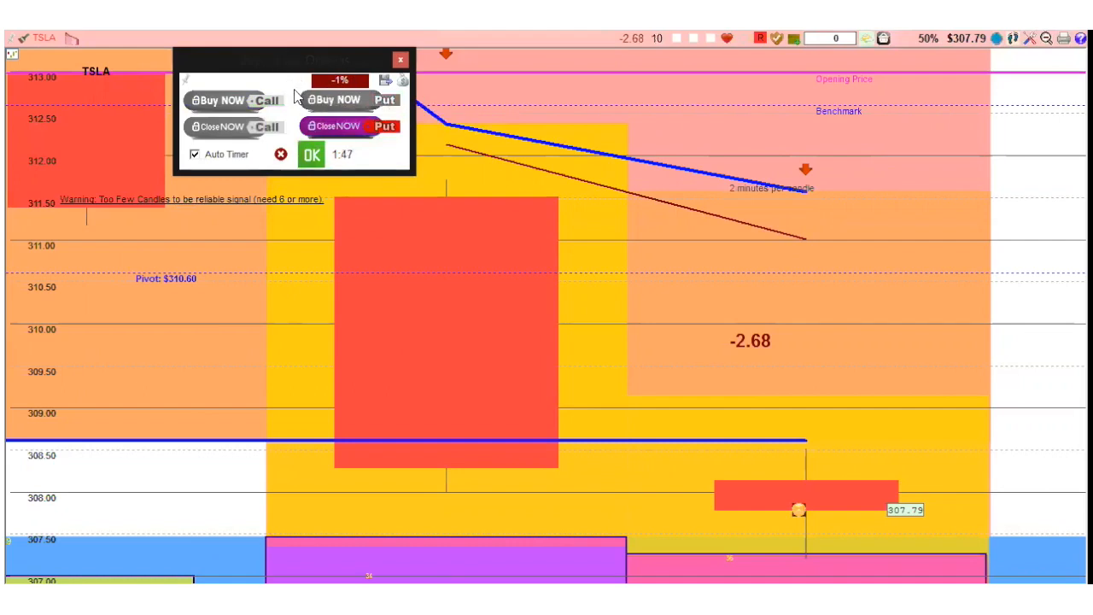
mouse_move(383, 177)
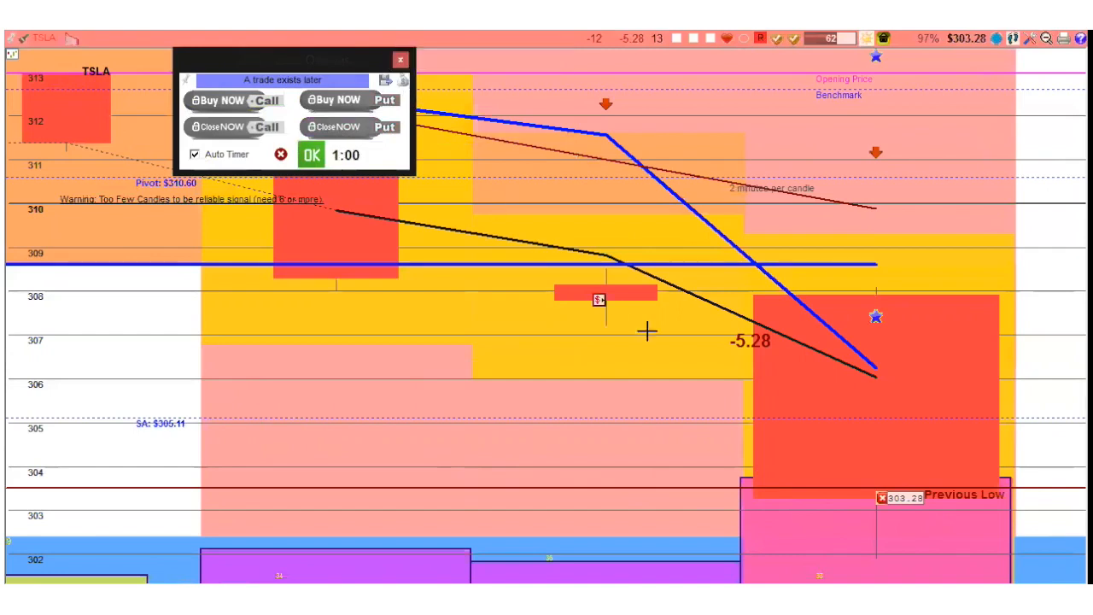
mouse_move(888, 343)
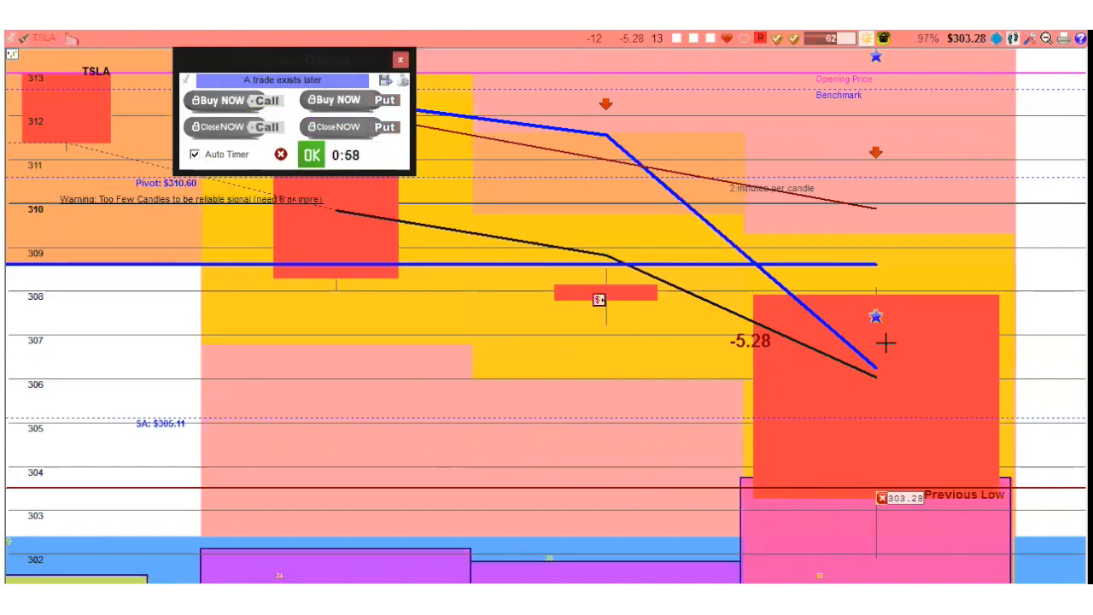
mouse_move(871, 321)
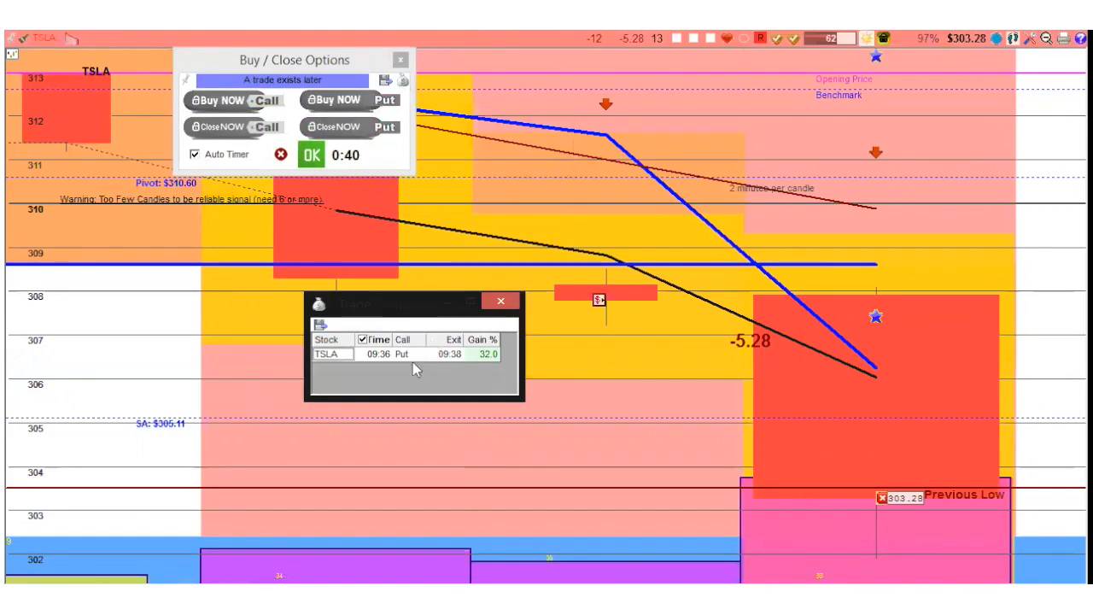
mouse_move(399, 362)
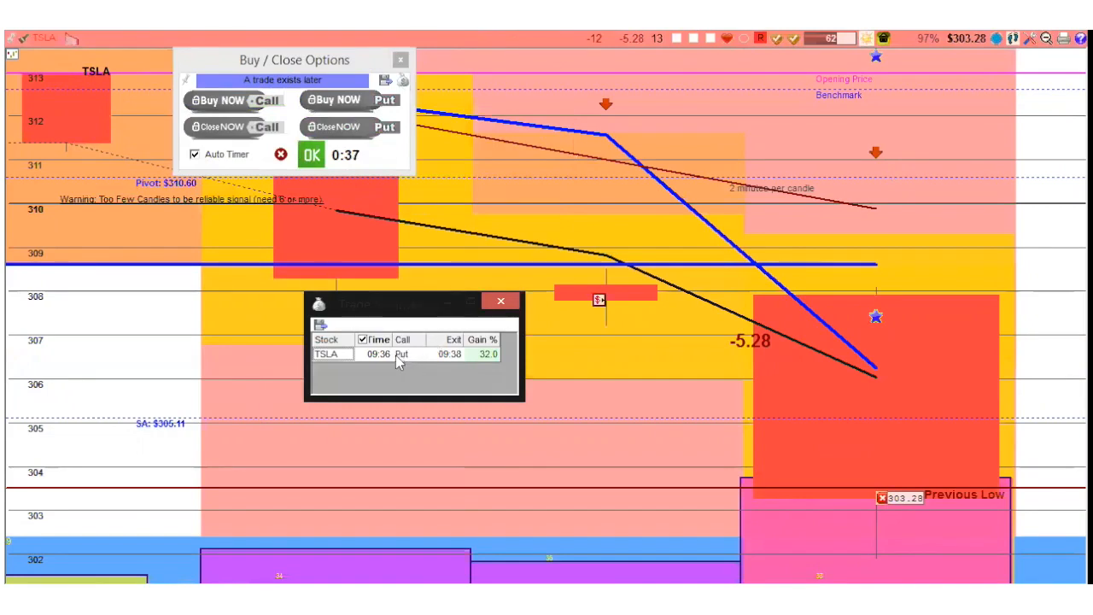
mouse_move(389, 371)
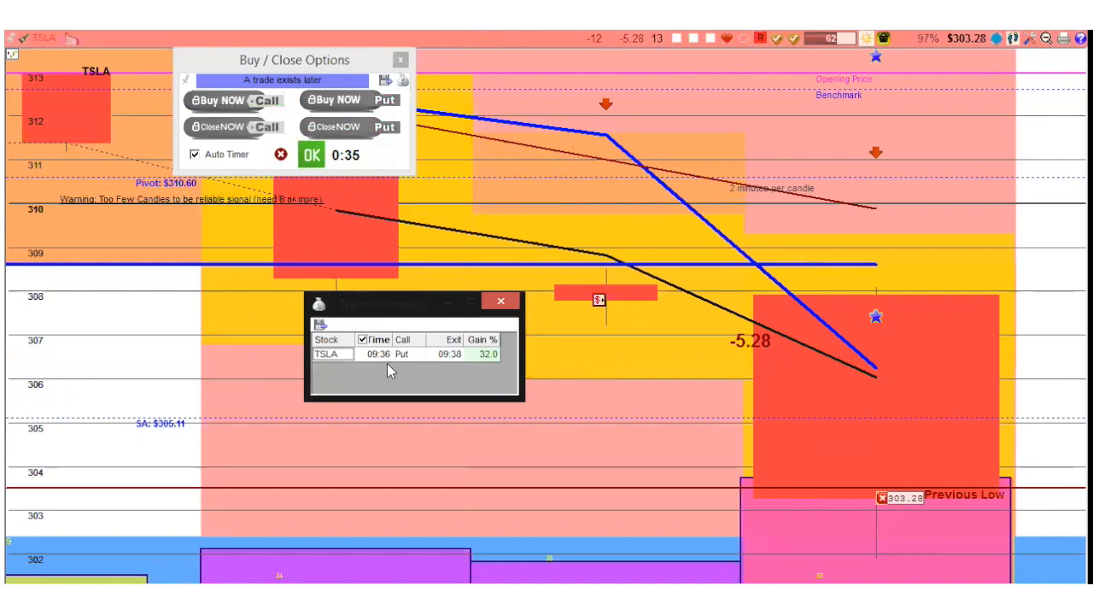
mouse_move(399, 370)
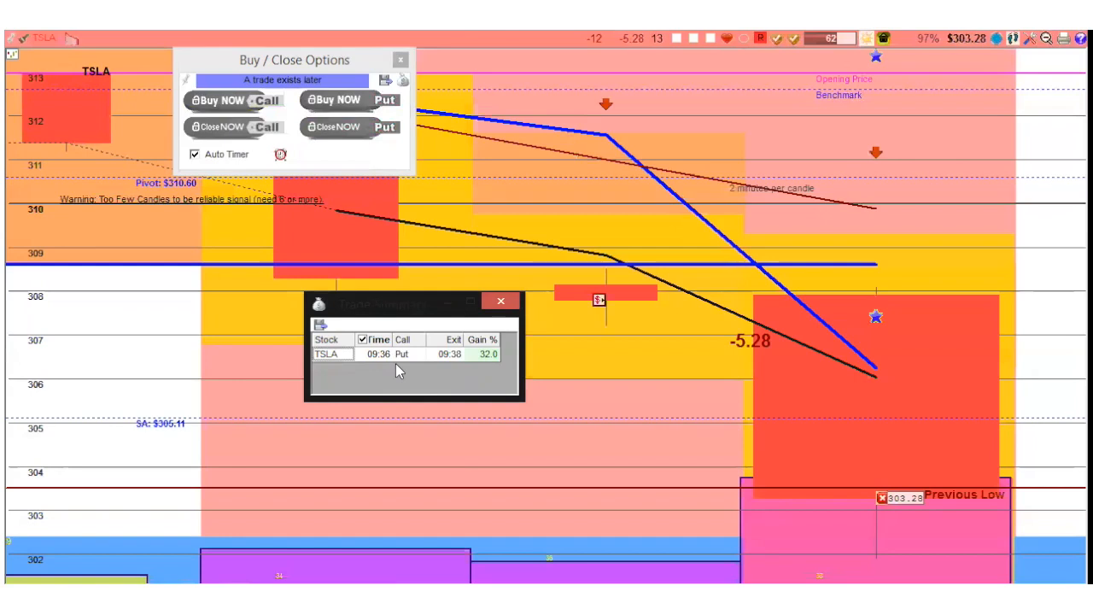
mouse_move(506, 400)
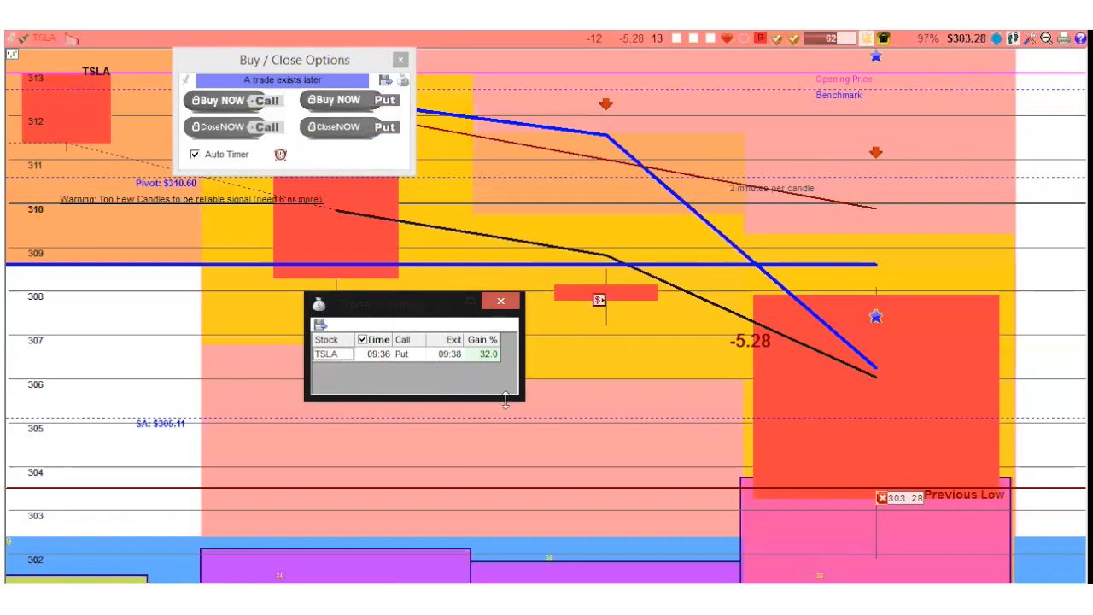
mouse_move(464, 316)
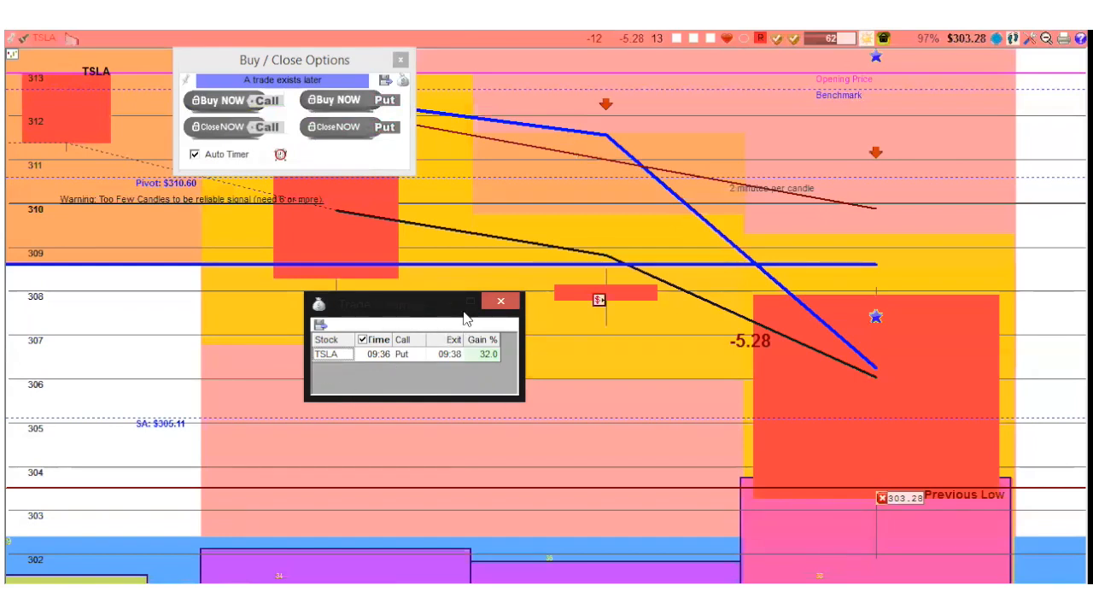
mouse_move(452, 324)
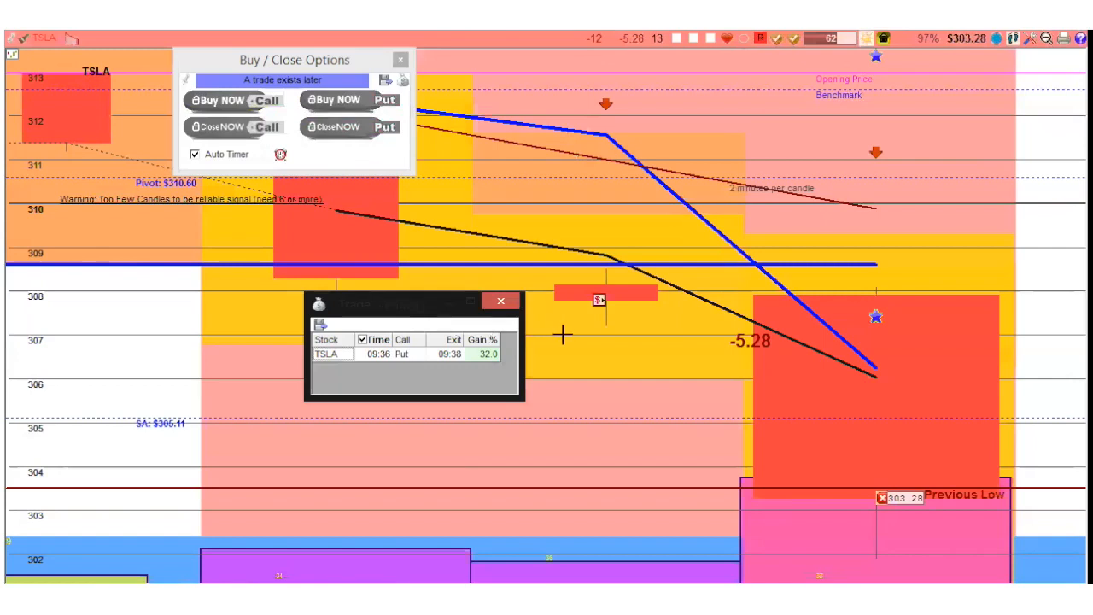
mouse_move(536, 363)
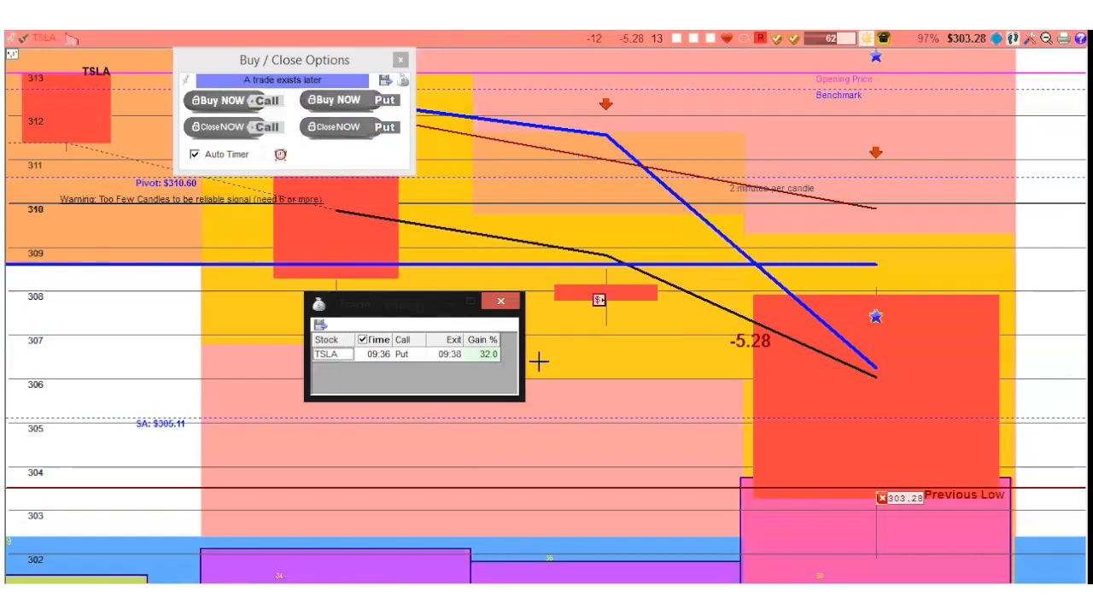
mouse_move(450, 372)
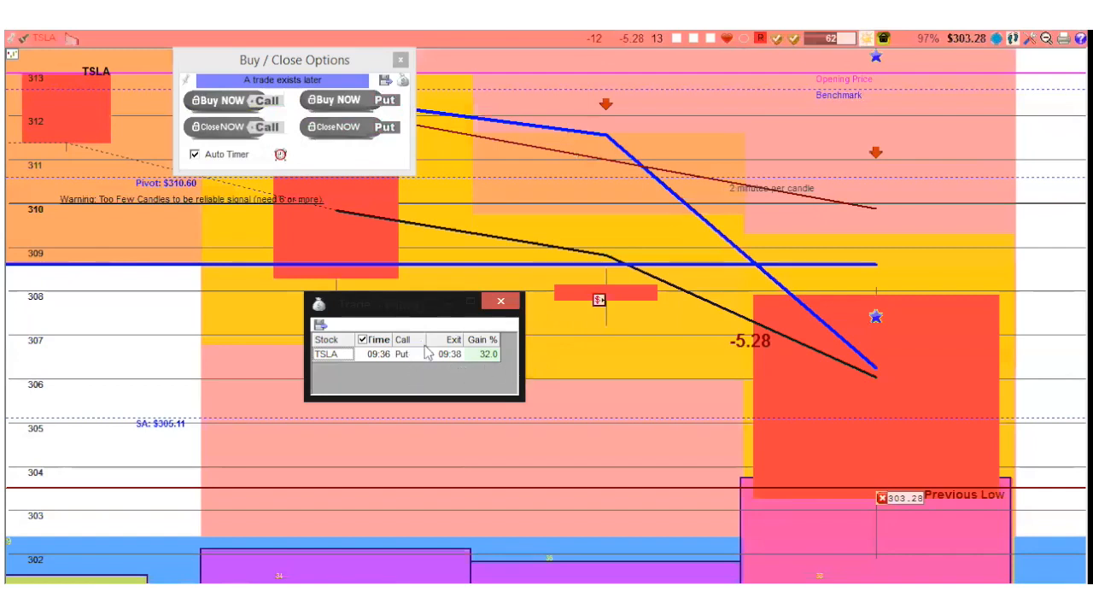
mouse_move(433, 314)
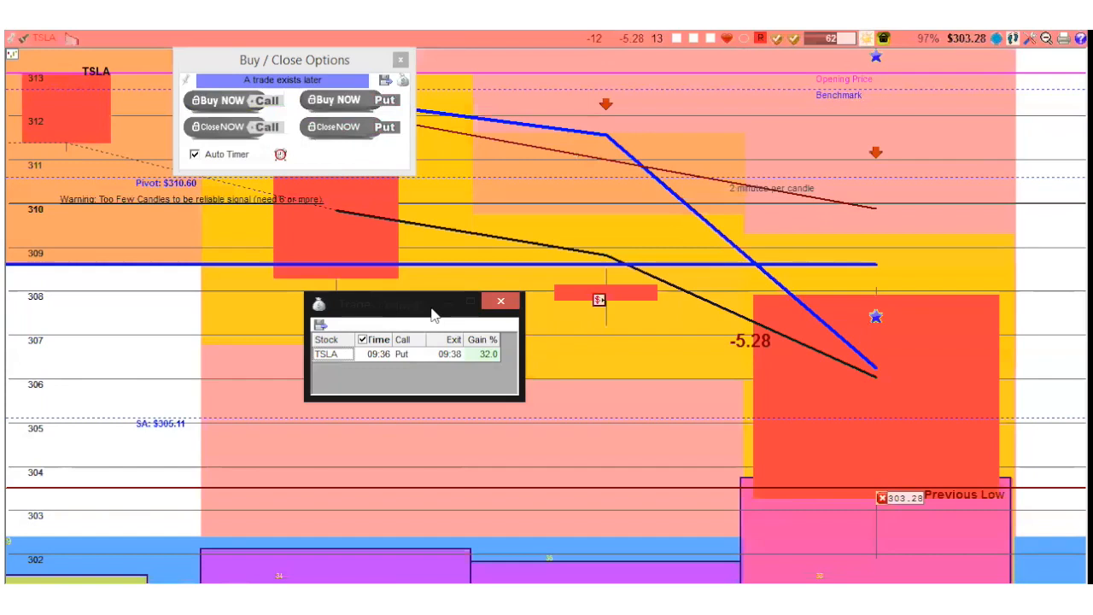
mouse_move(420, 314)
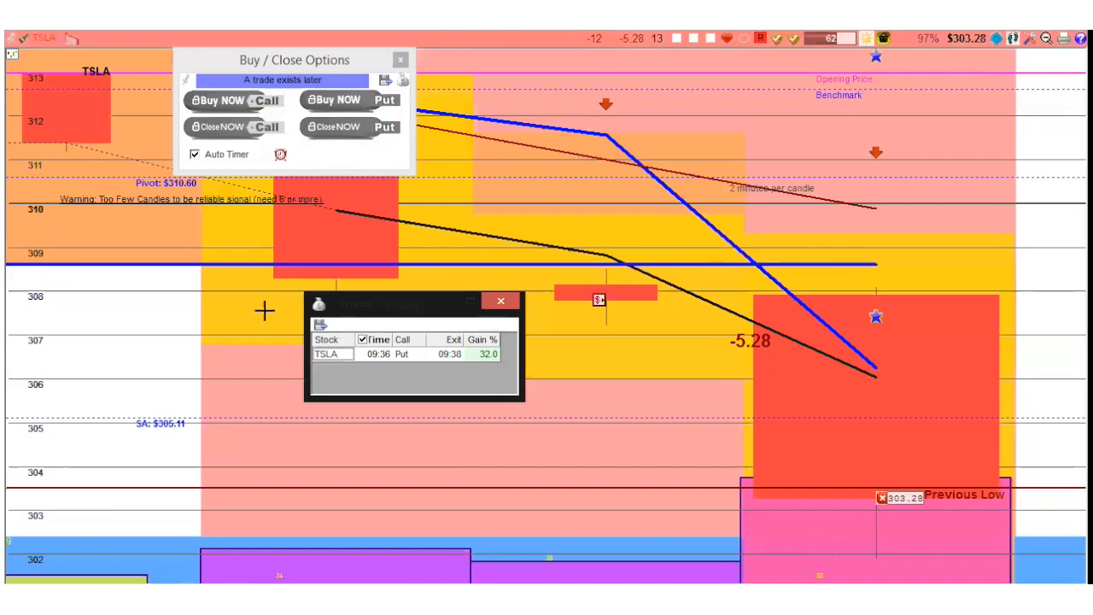
mouse_move(409, 318)
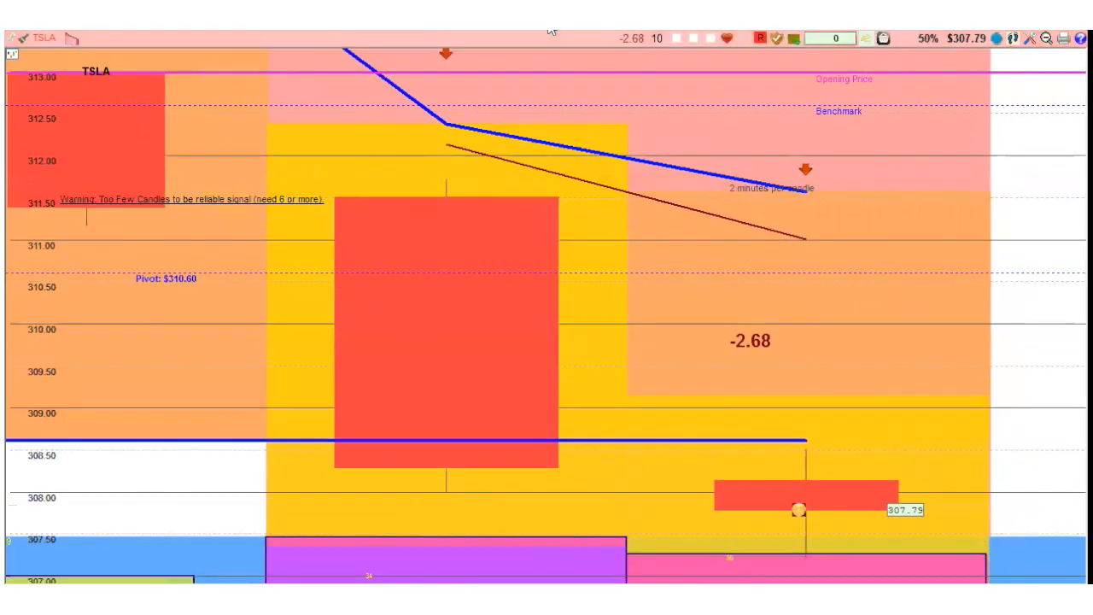
mouse_move(691, 372)
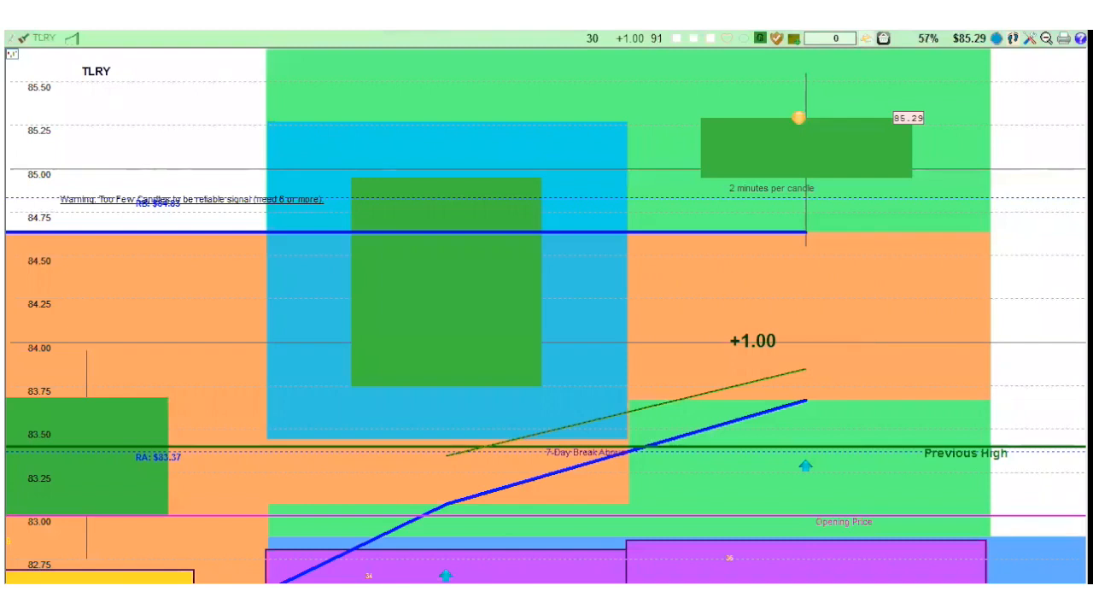
mouse_move(608, 271)
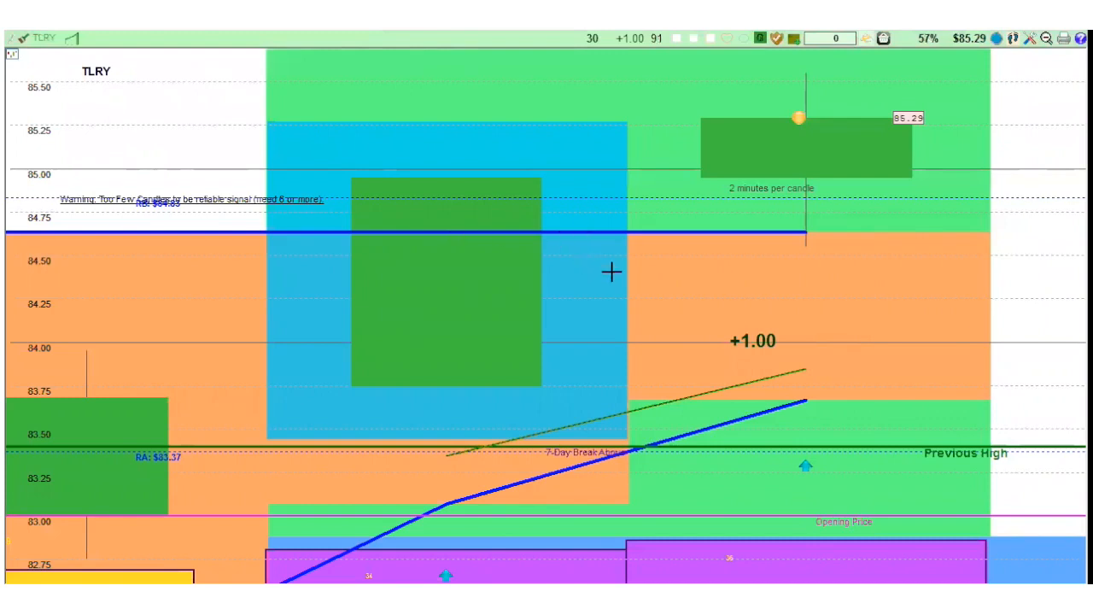
mouse_move(576, 212)
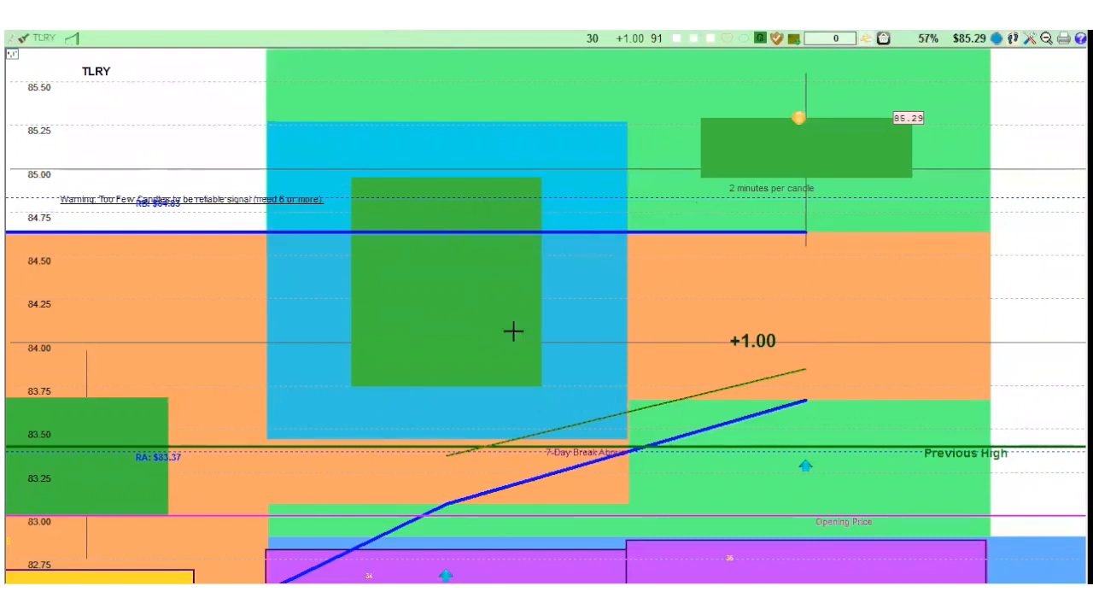
mouse_move(125, 181)
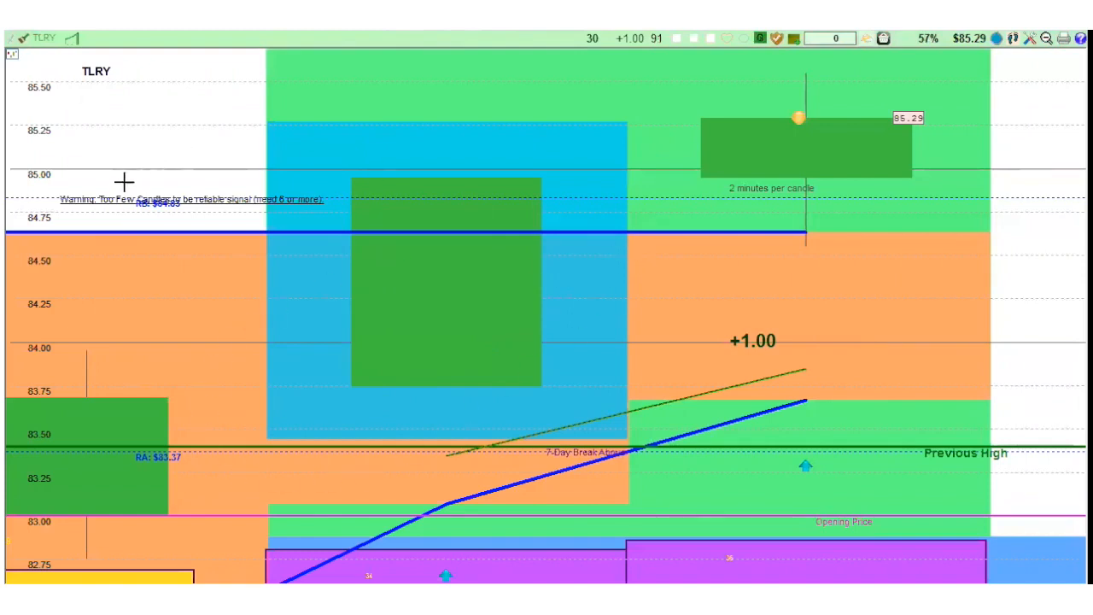
mouse_move(147, 198)
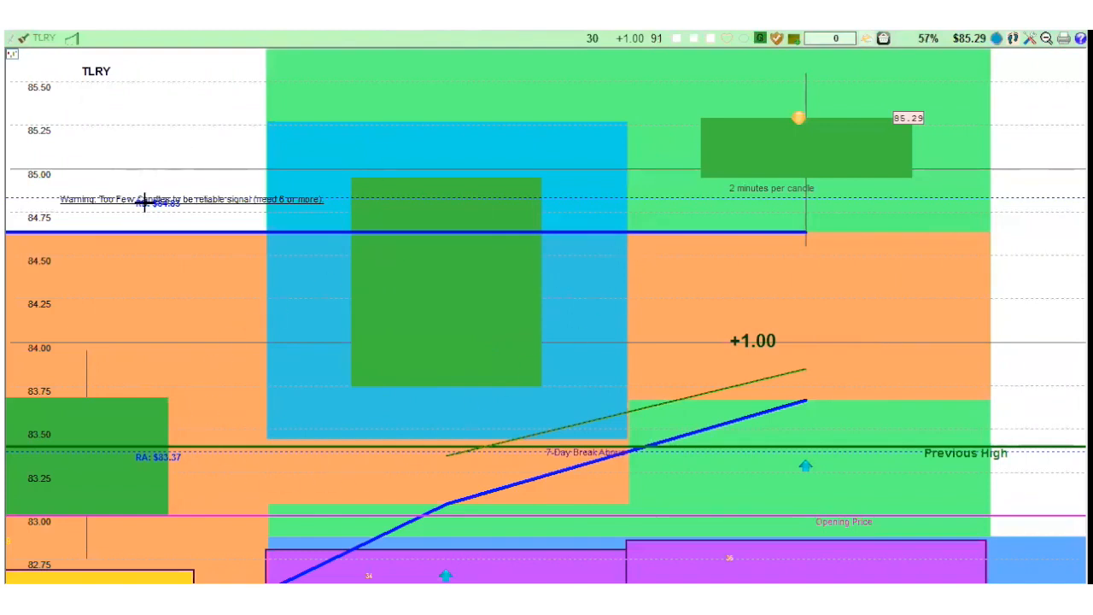
mouse_move(157, 195)
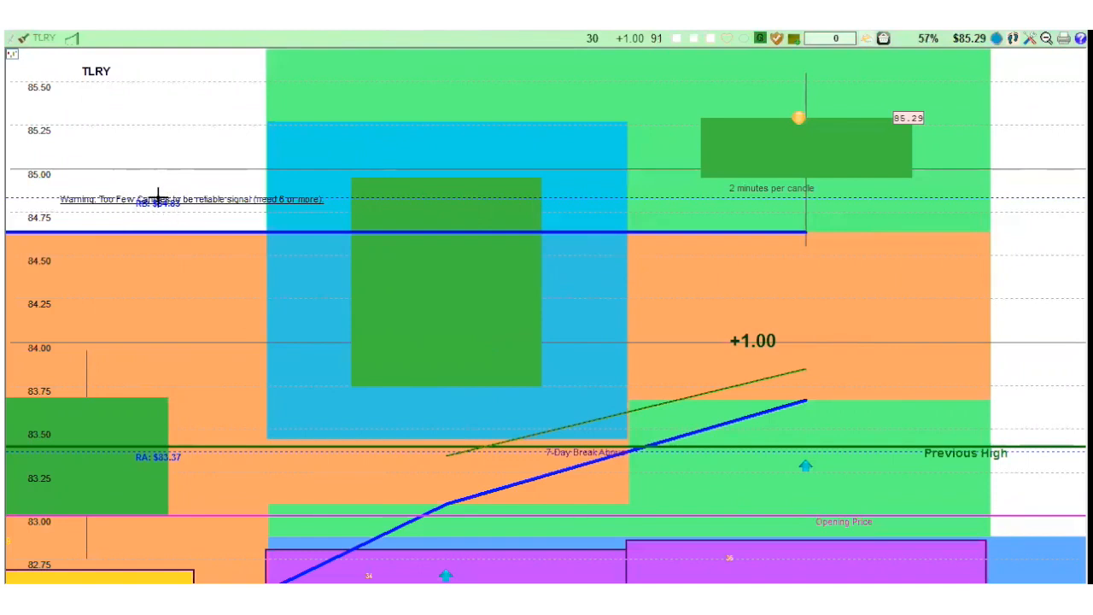
mouse_move(49, 174)
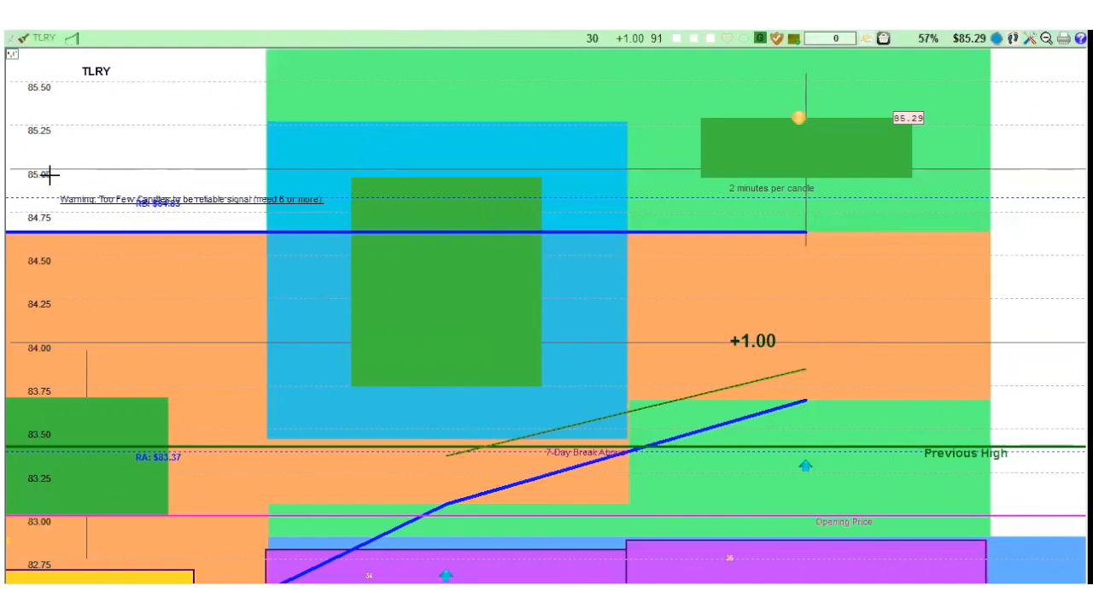
mouse_move(45, 188)
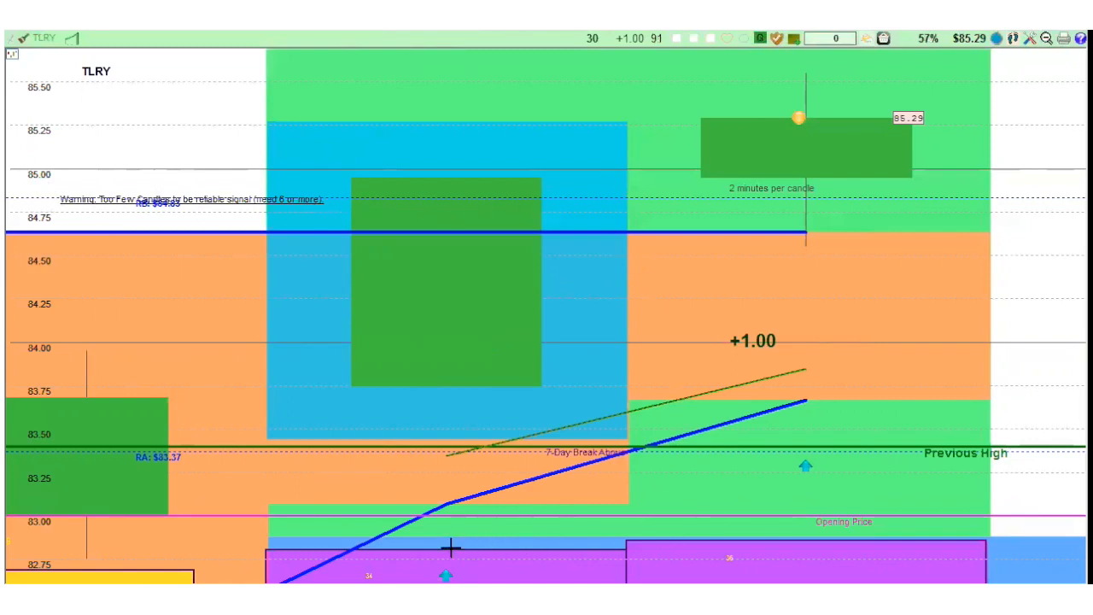
mouse_move(591, 548)
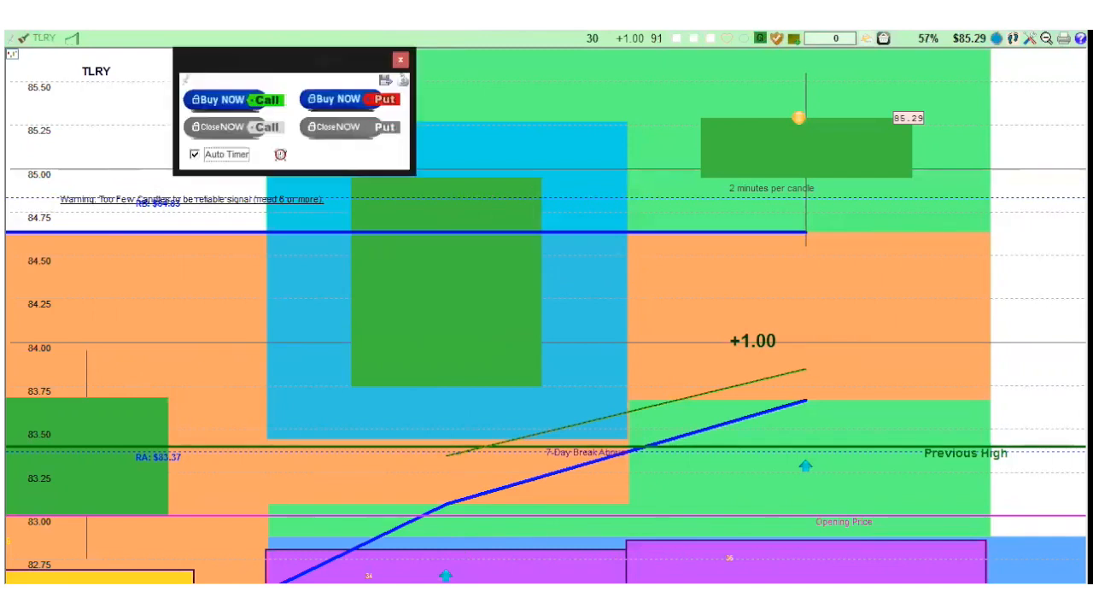
- Buy a call on TLRY and let the replay advance toward $86.15
click(235, 98)
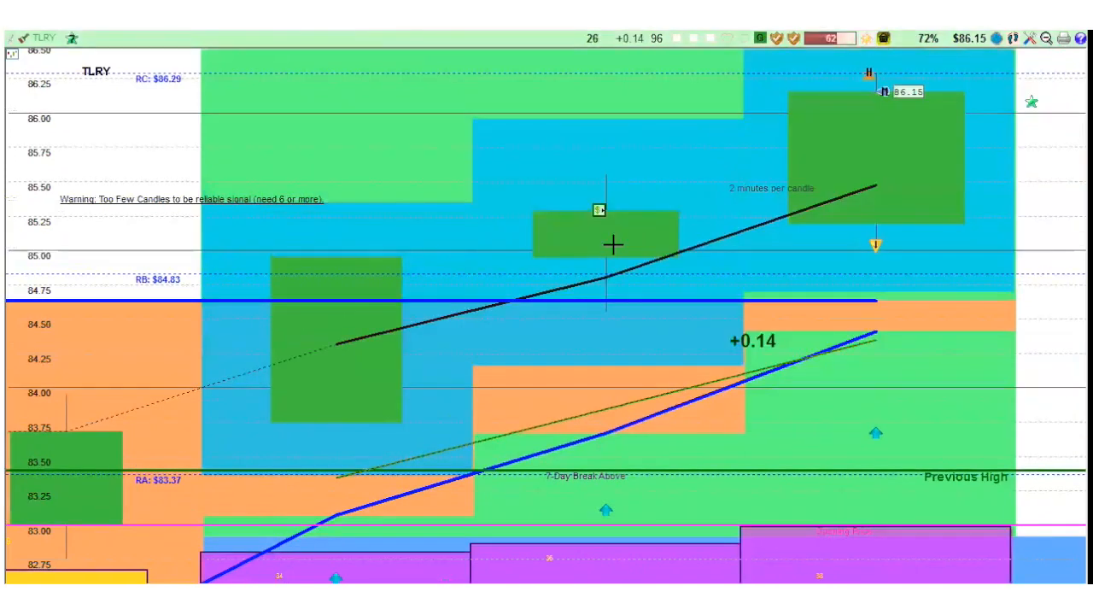
mouse_move(912, 226)
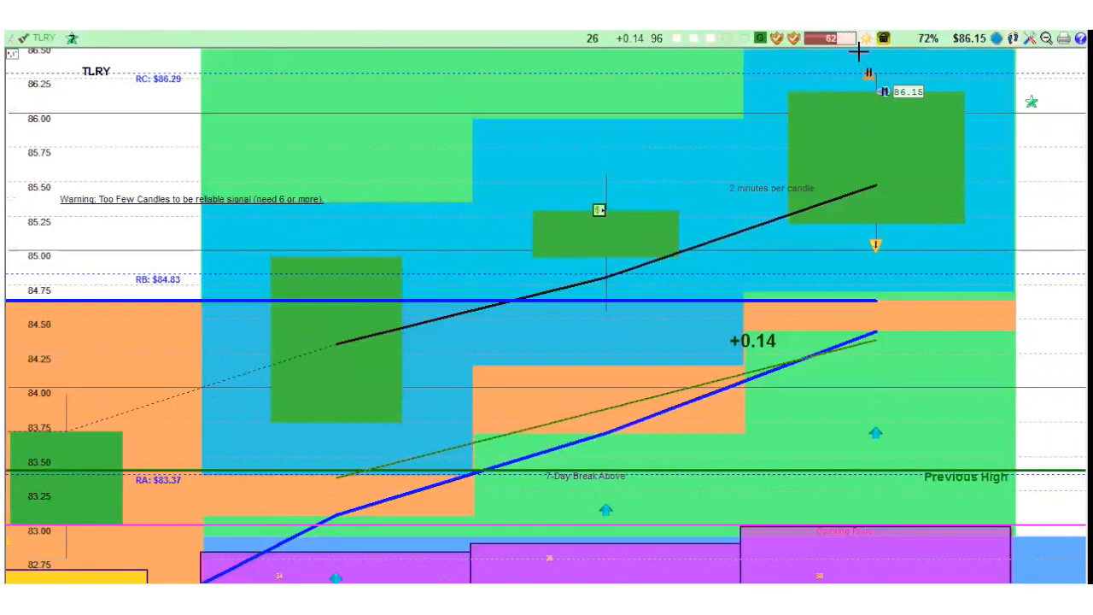
mouse_move(133, 90)
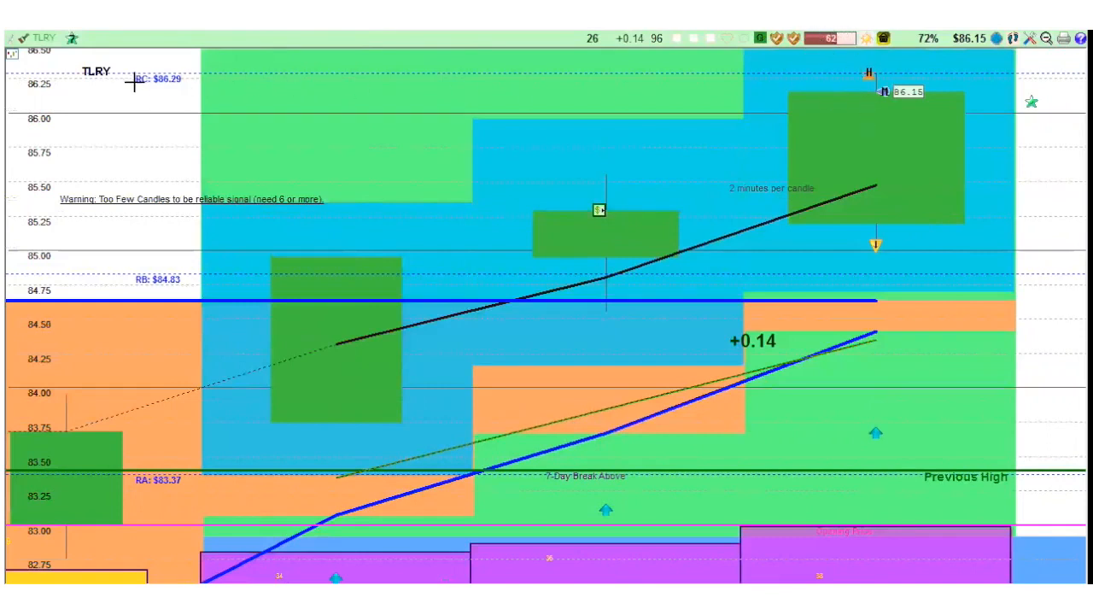
mouse_move(165, 104)
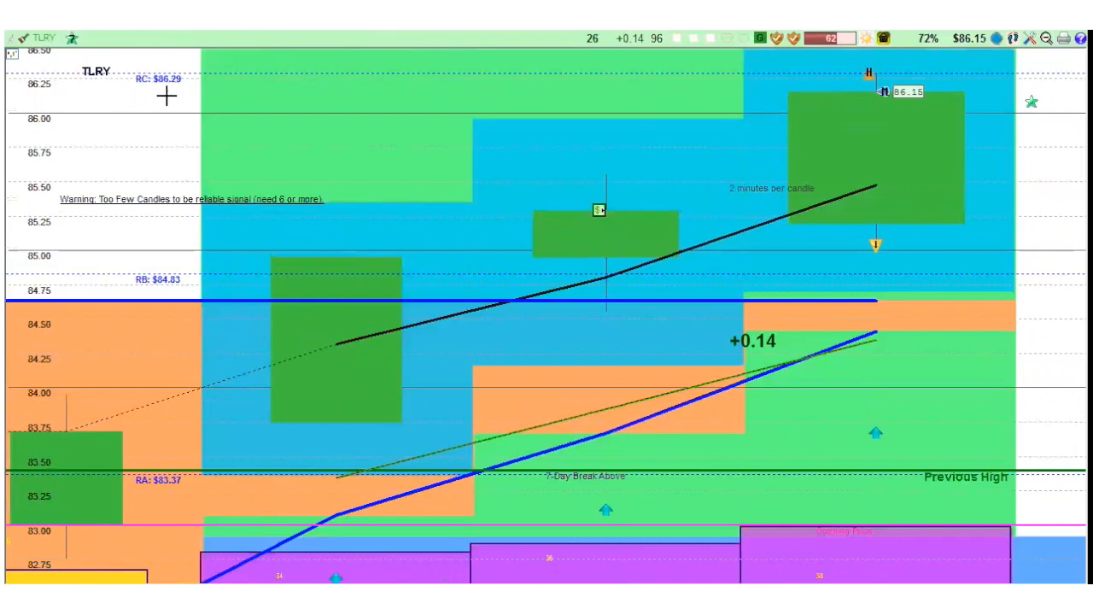
mouse_move(748, 498)
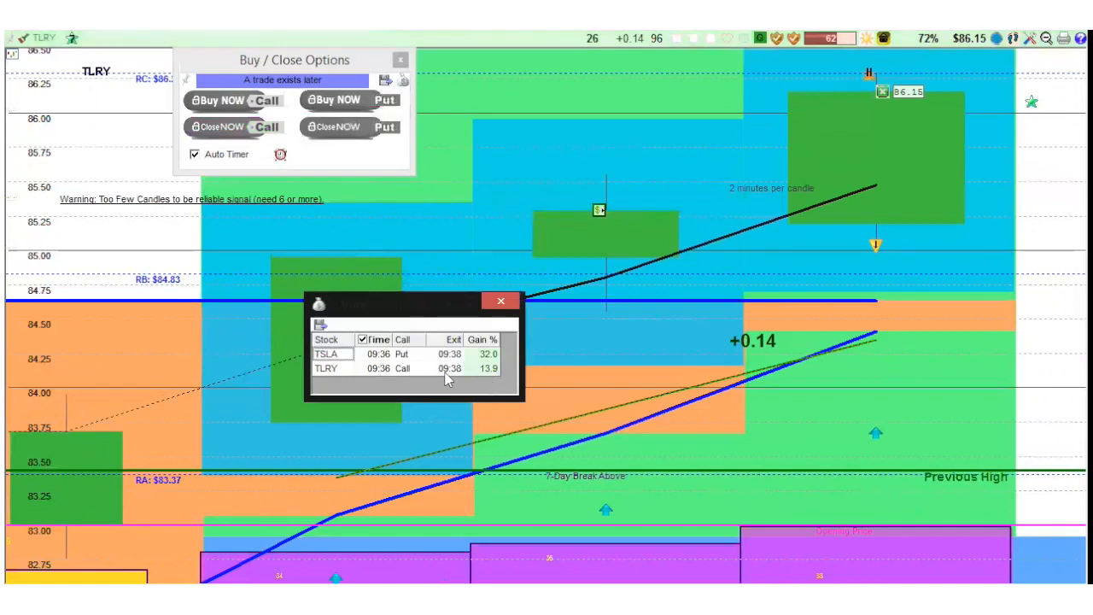
mouse_move(464, 390)
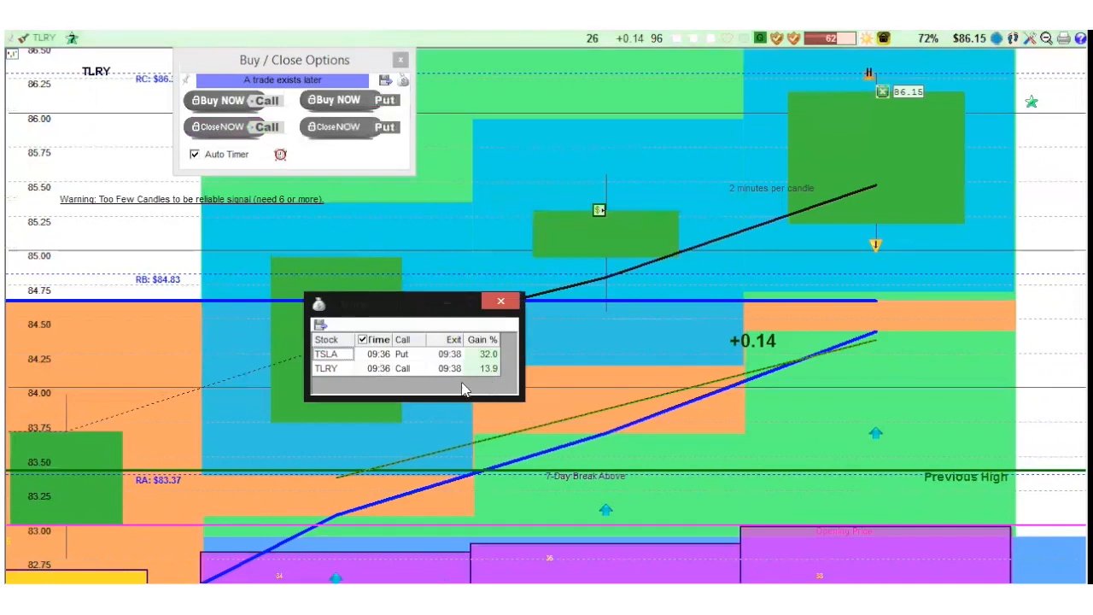
mouse_move(508, 372)
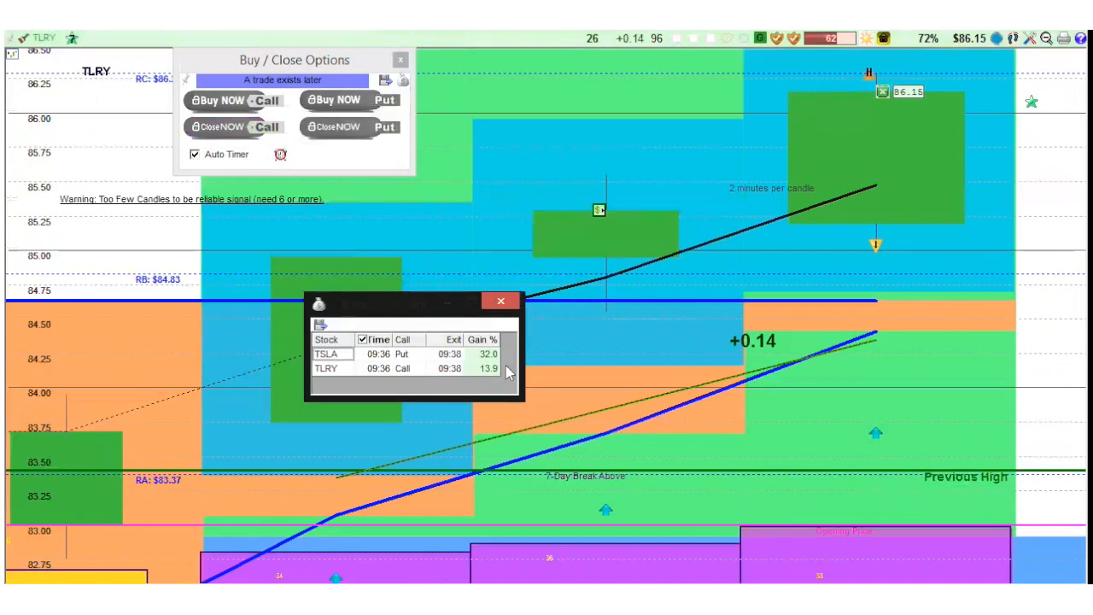
mouse_move(498, 398)
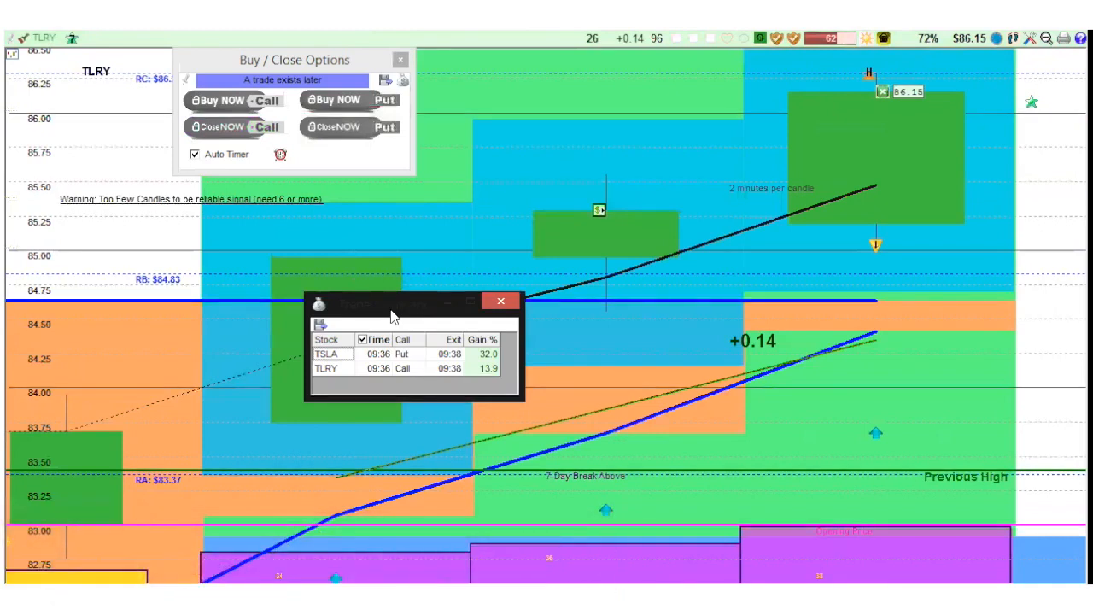
mouse_move(386, 319)
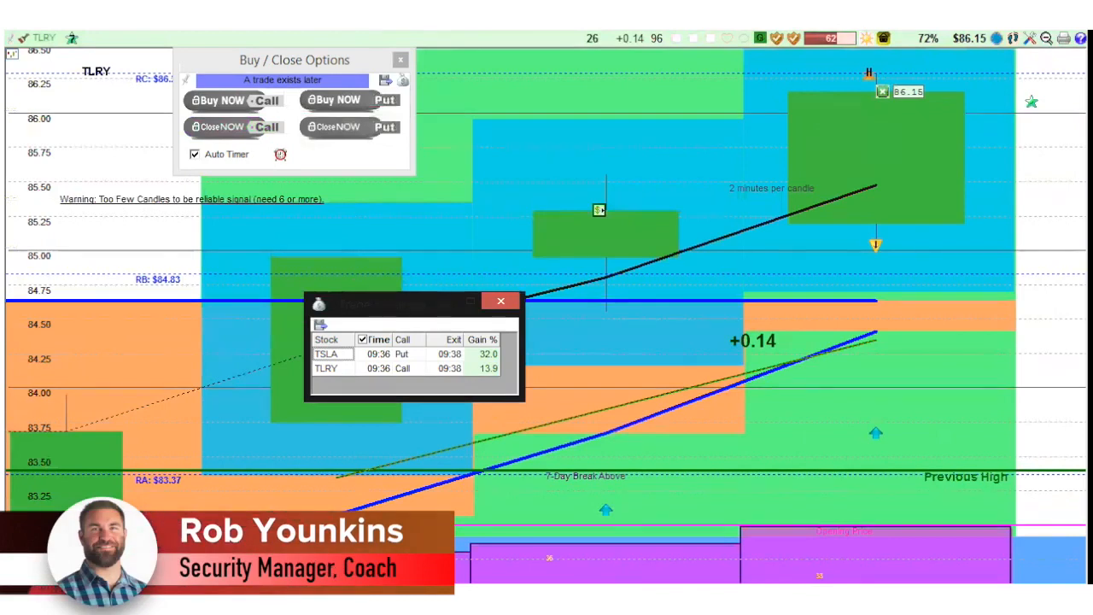
mouse_move(820, 111)
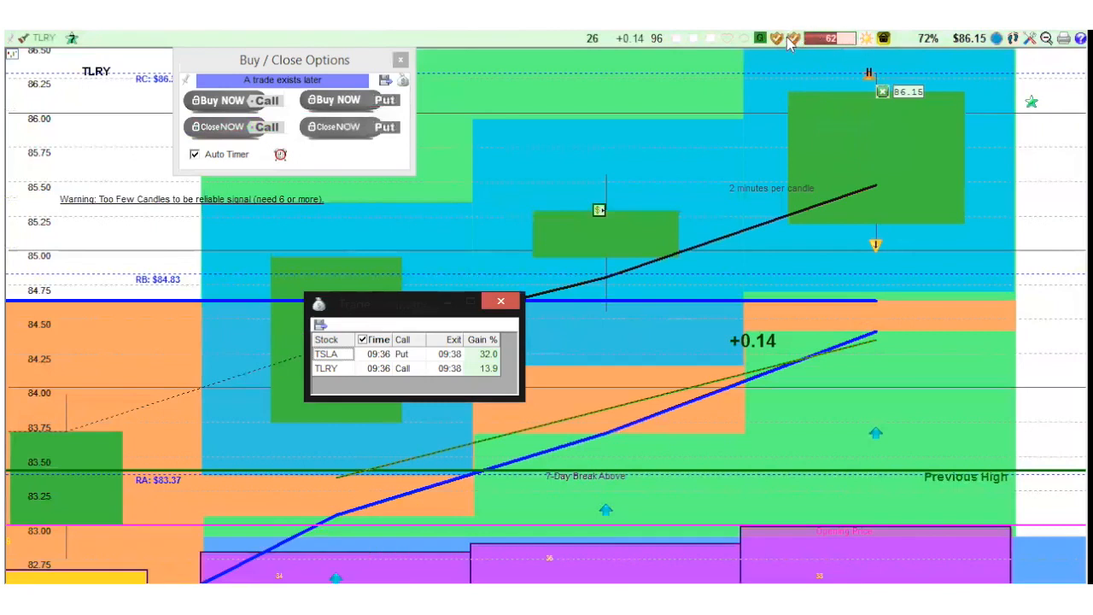
mouse_move(751, 101)
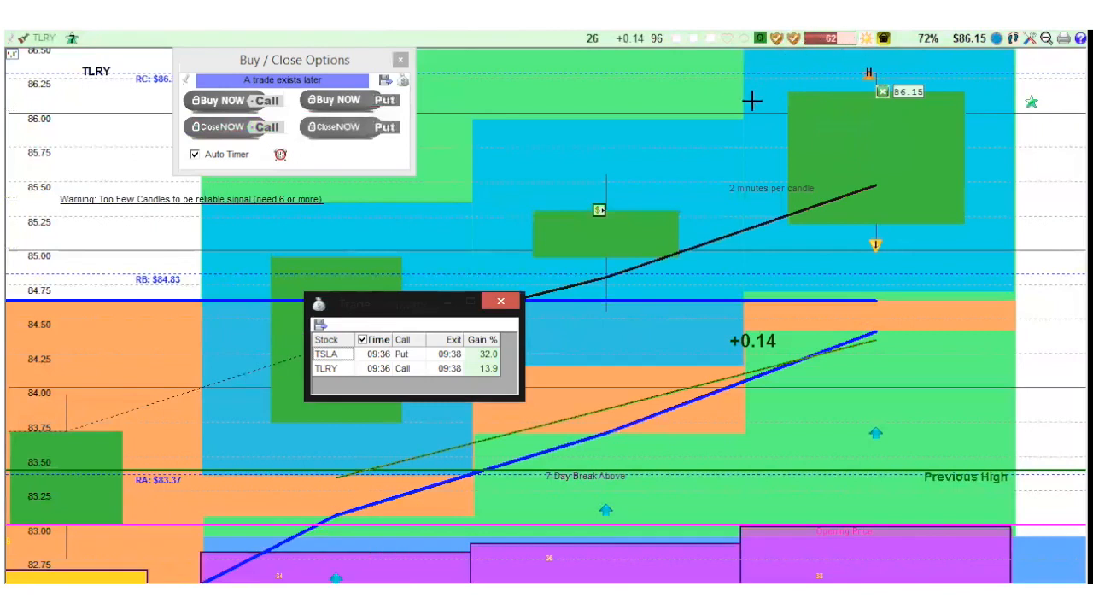
mouse_move(612, 248)
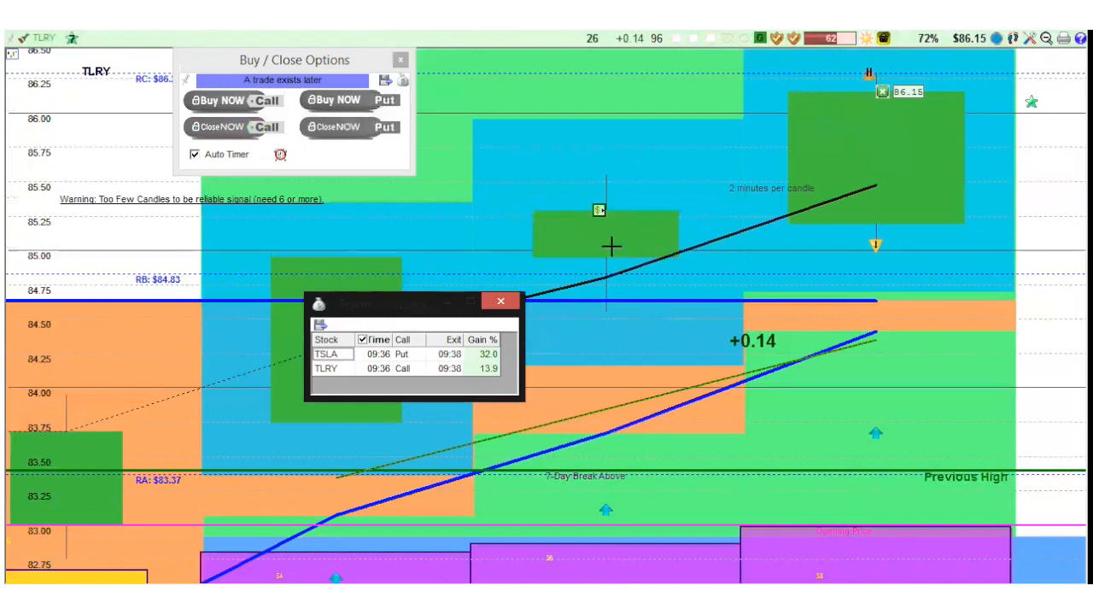
mouse_move(567, 249)
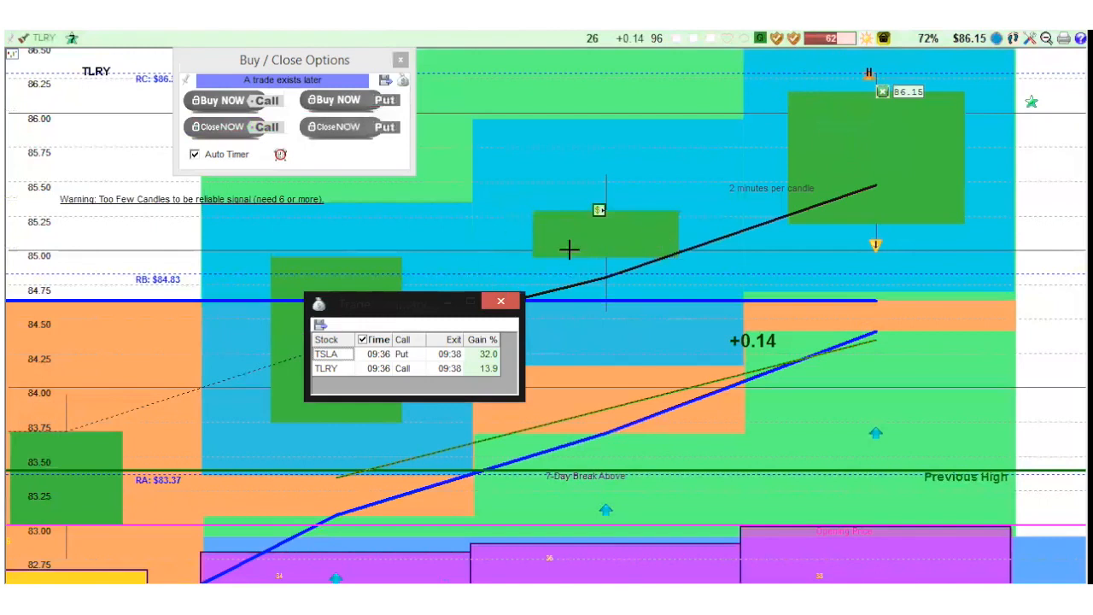
mouse_move(496, 255)
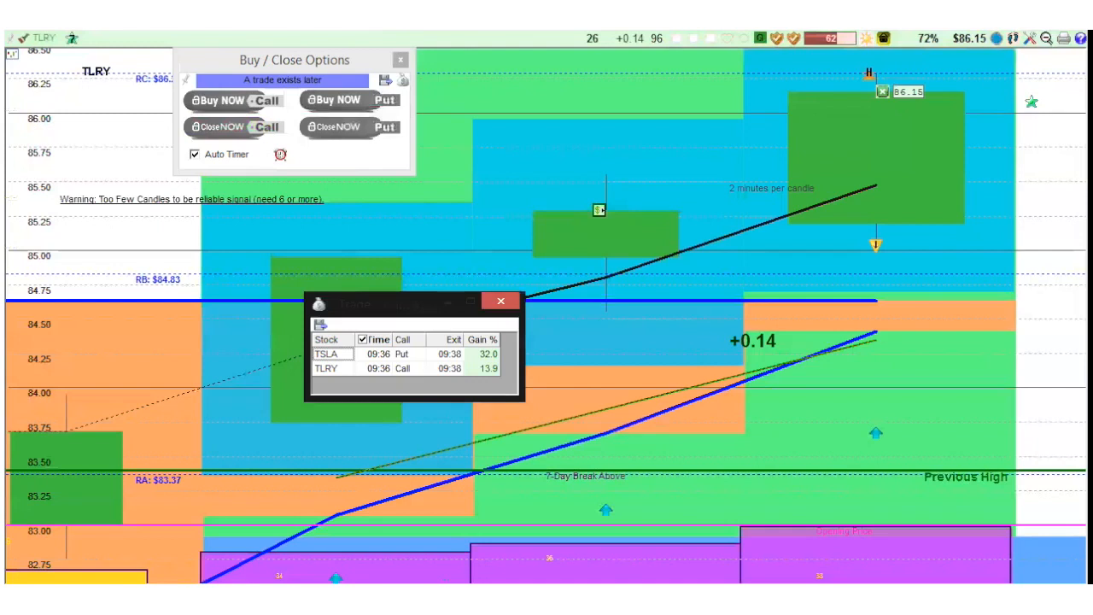
click(328, 354)
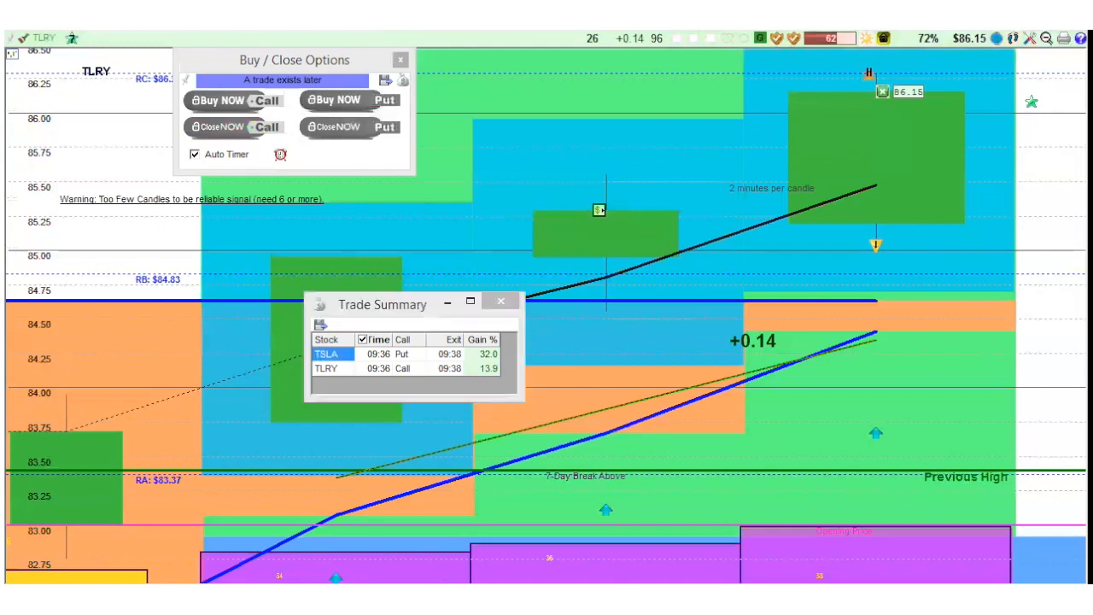
mouse_move(393, 317)
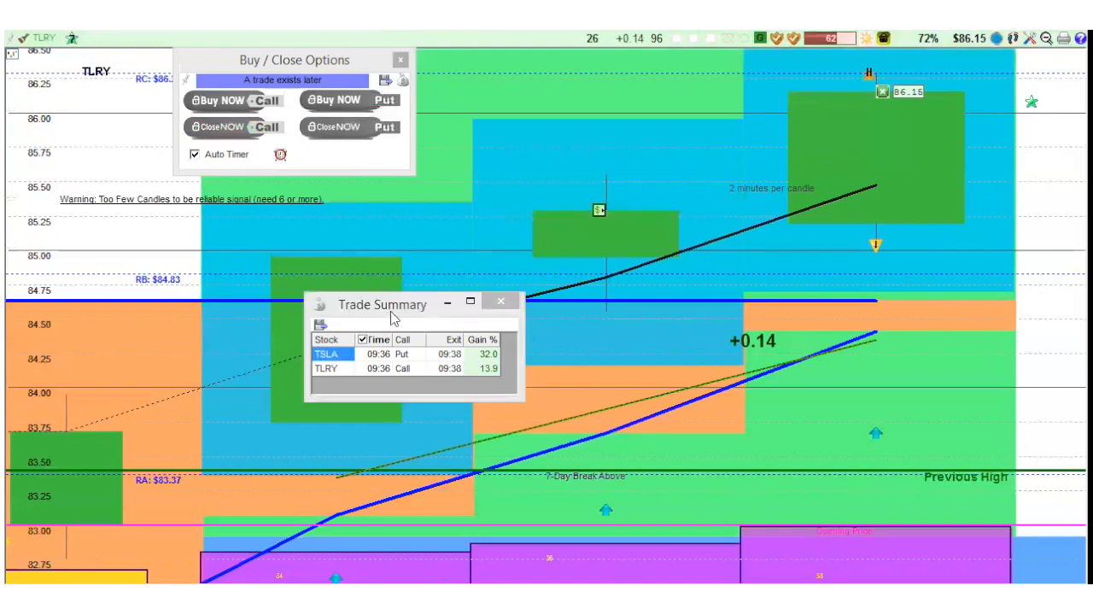
mouse_move(386, 316)
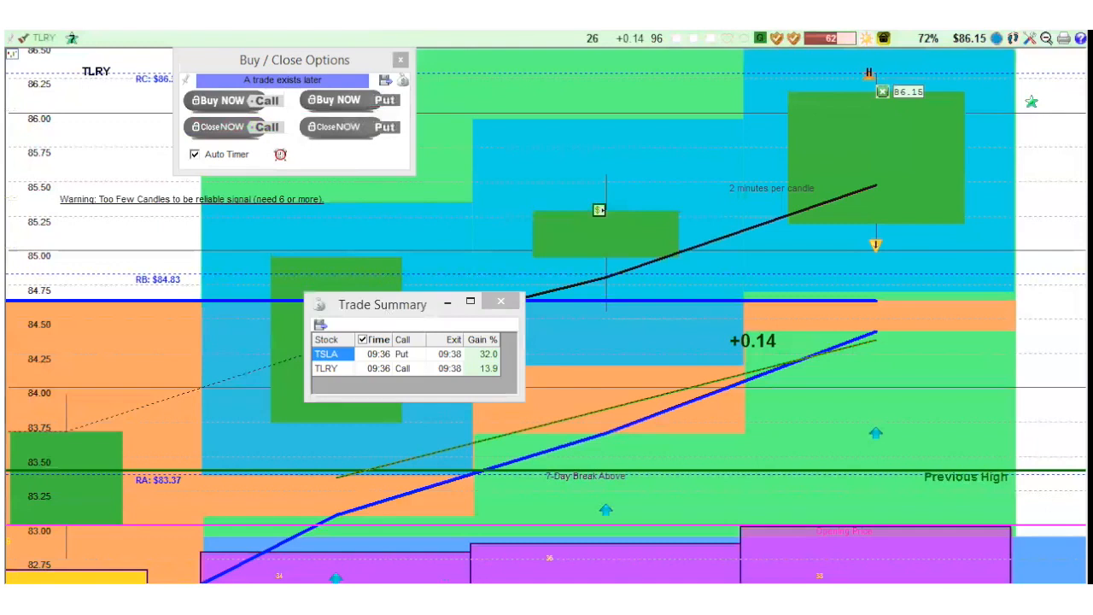
mouse_move(410, 319)
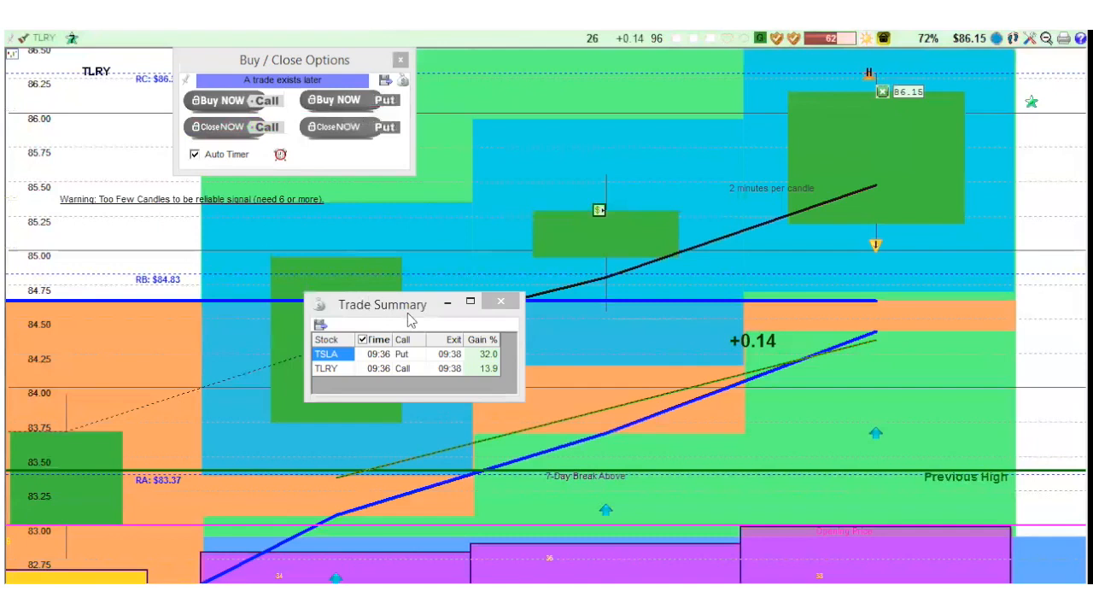
mouse_move(410, 320)
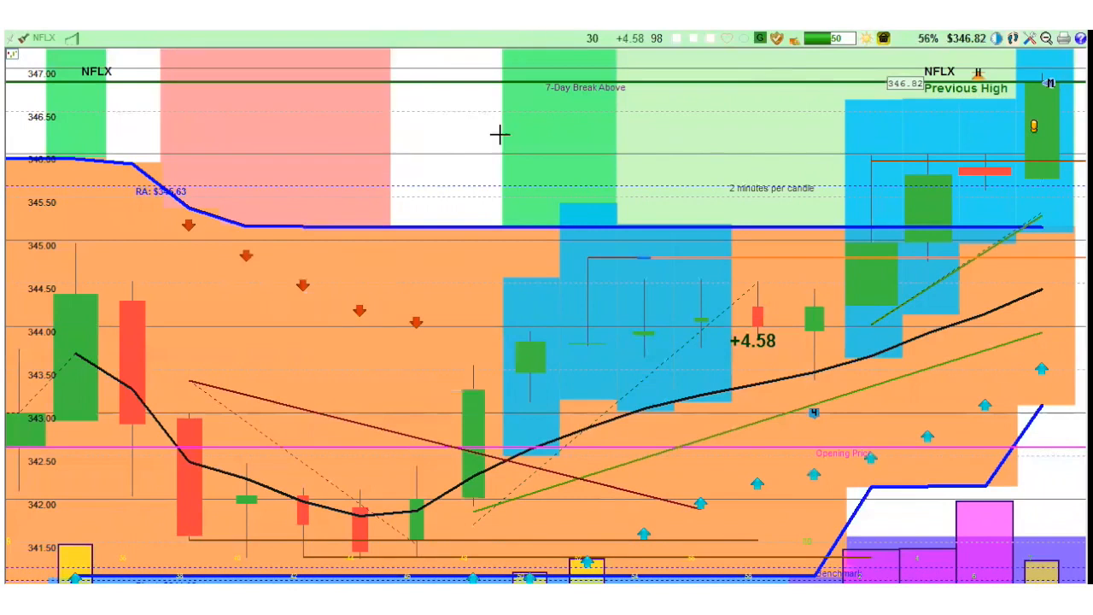
mouse_move(748, 89)
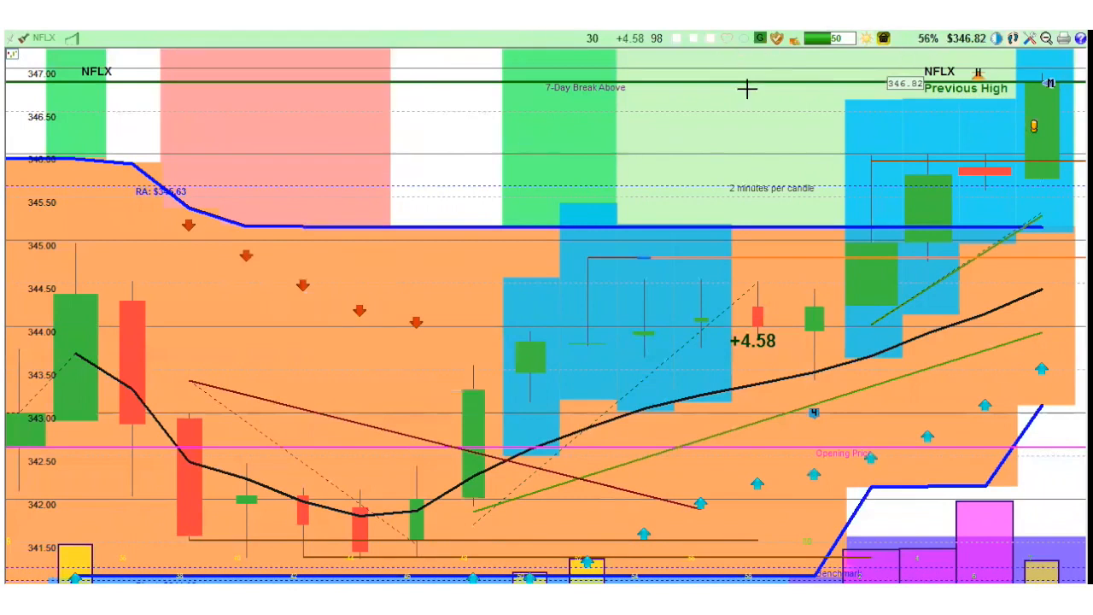
mouse_move(1014, 415)
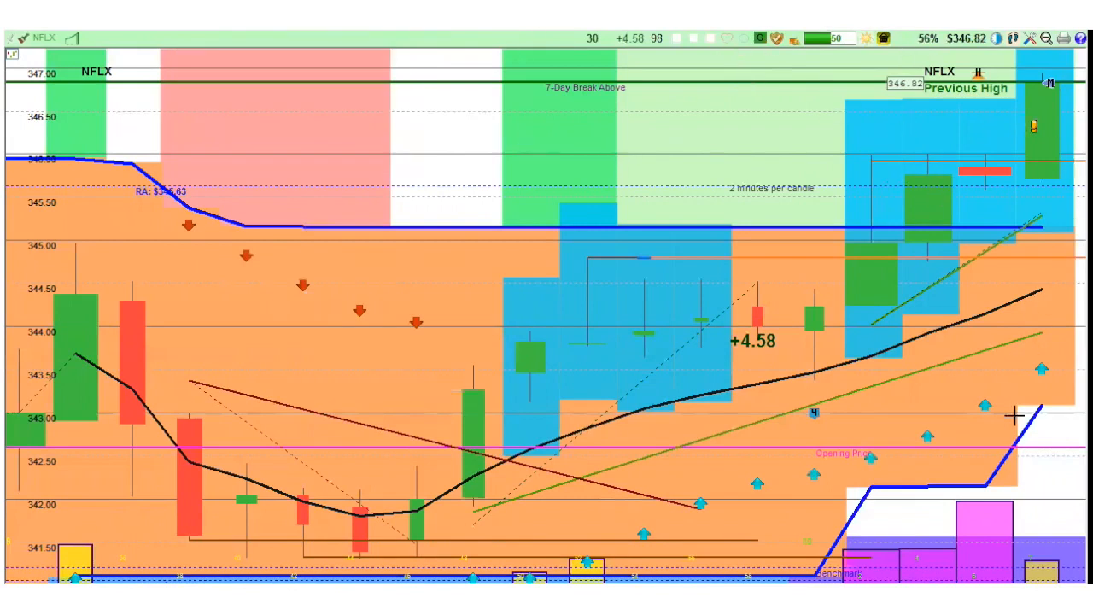
mouse_move(126, 522)
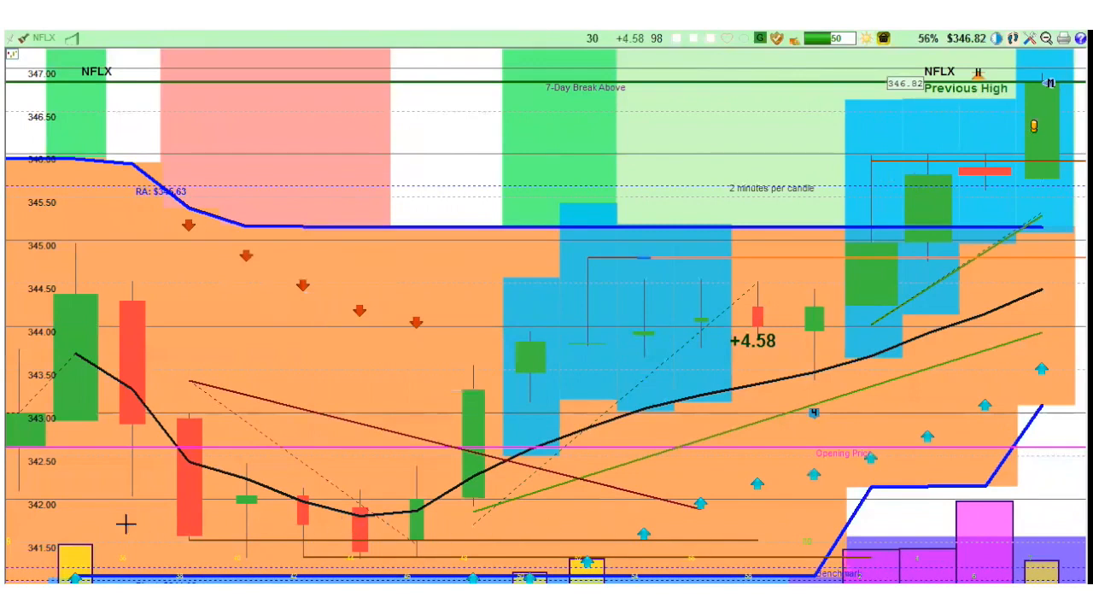
mouse_move(55, 362)
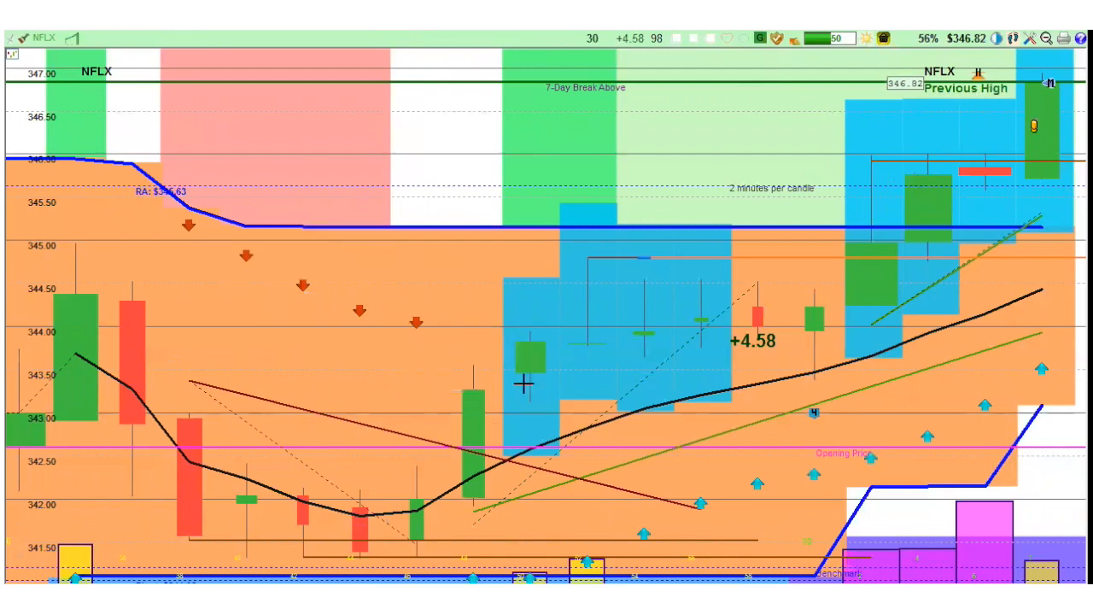
mouse_move(839, 512)
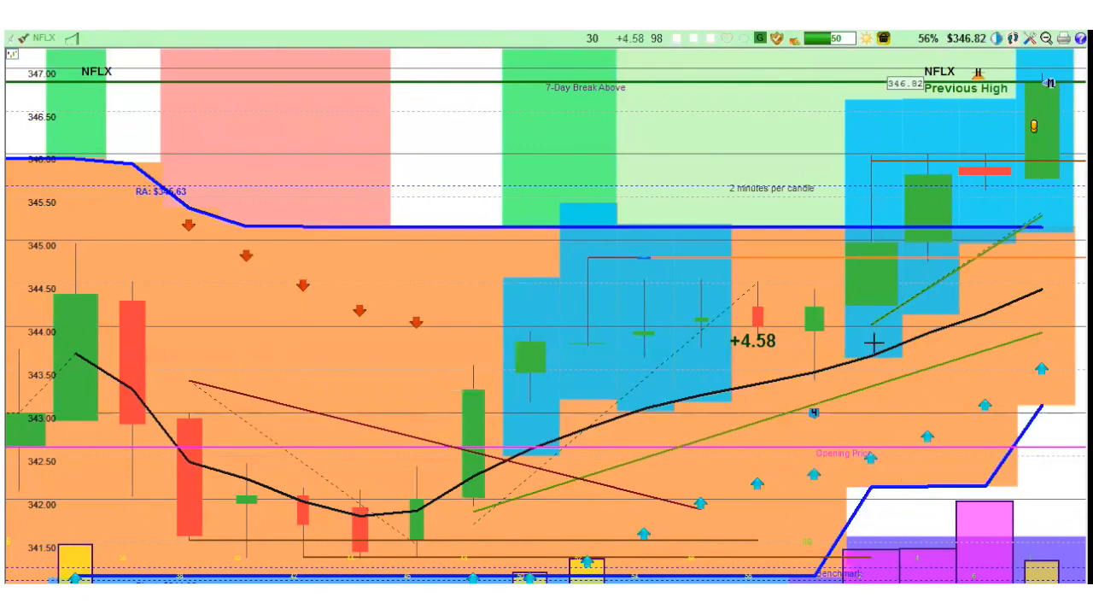
mouse_move(852, 341)
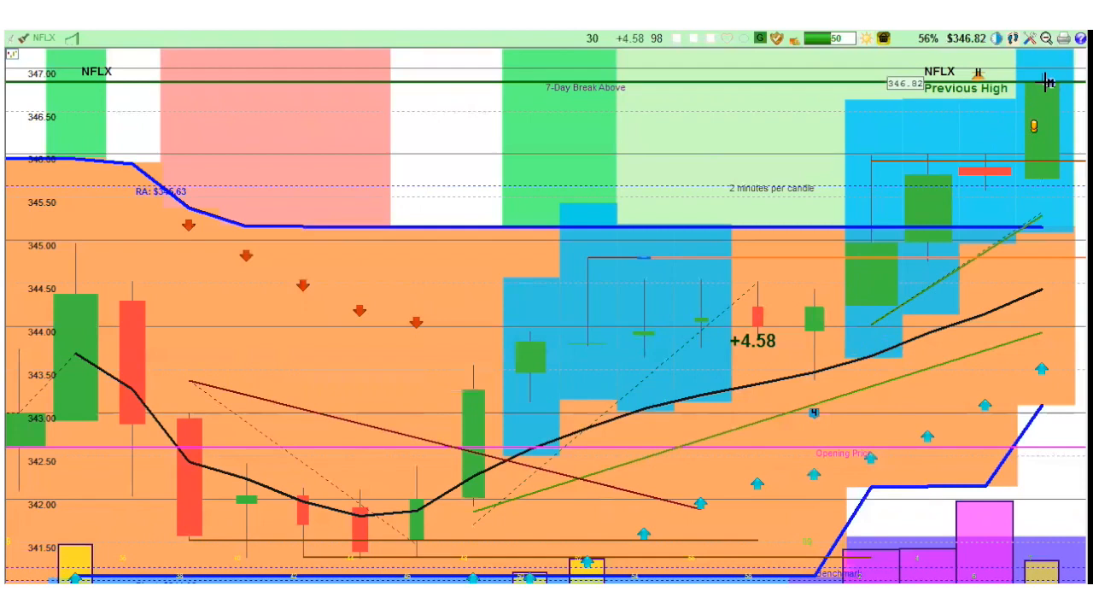
mouse_move(963, 112)
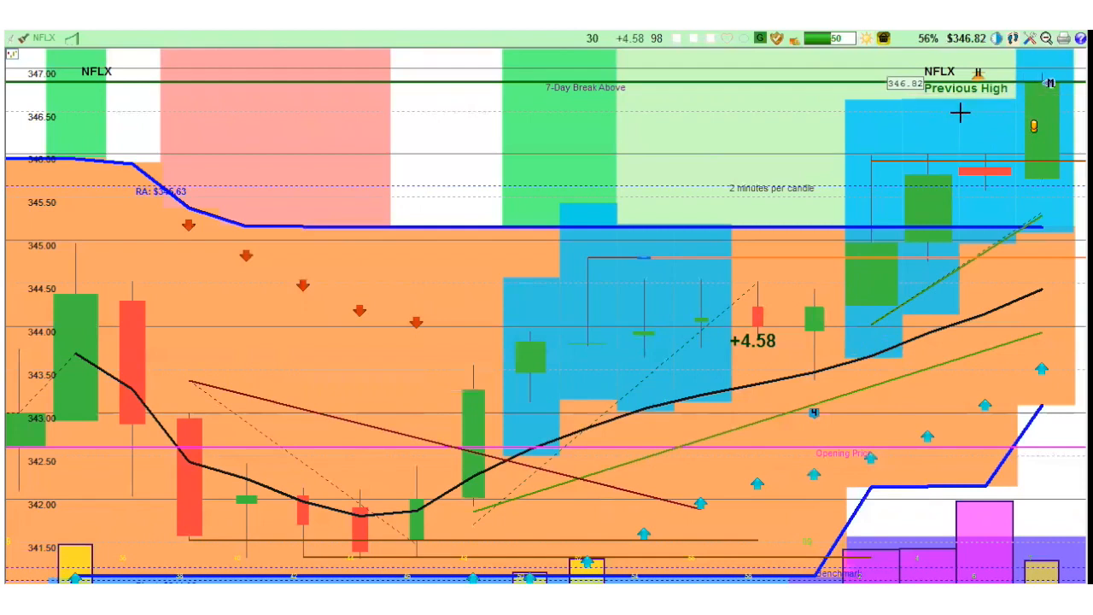
mouse_move(892, 93)
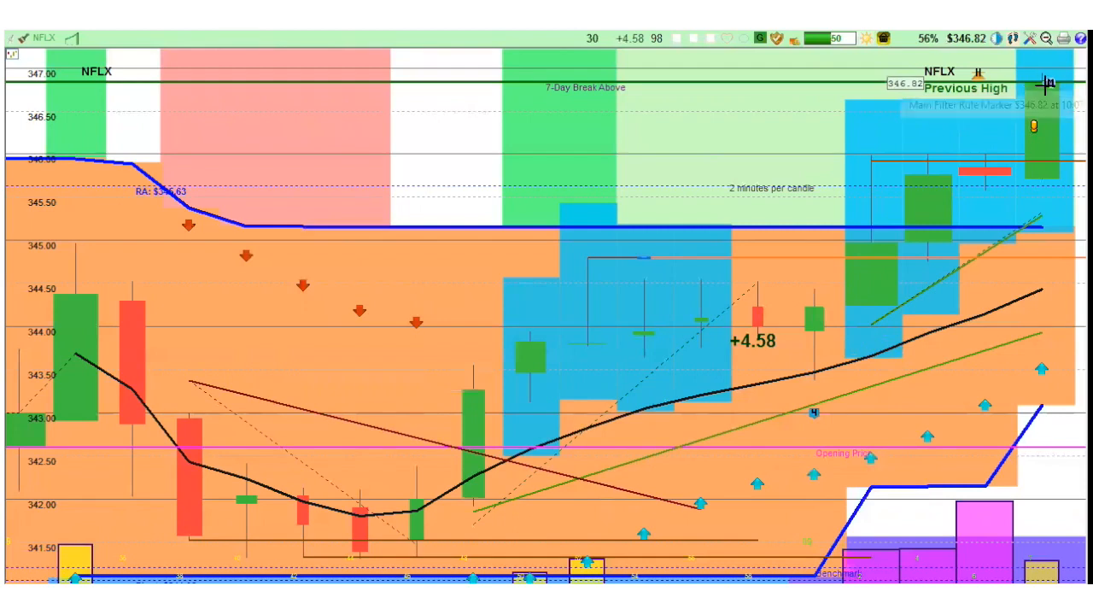
mouse_move(566, 96)
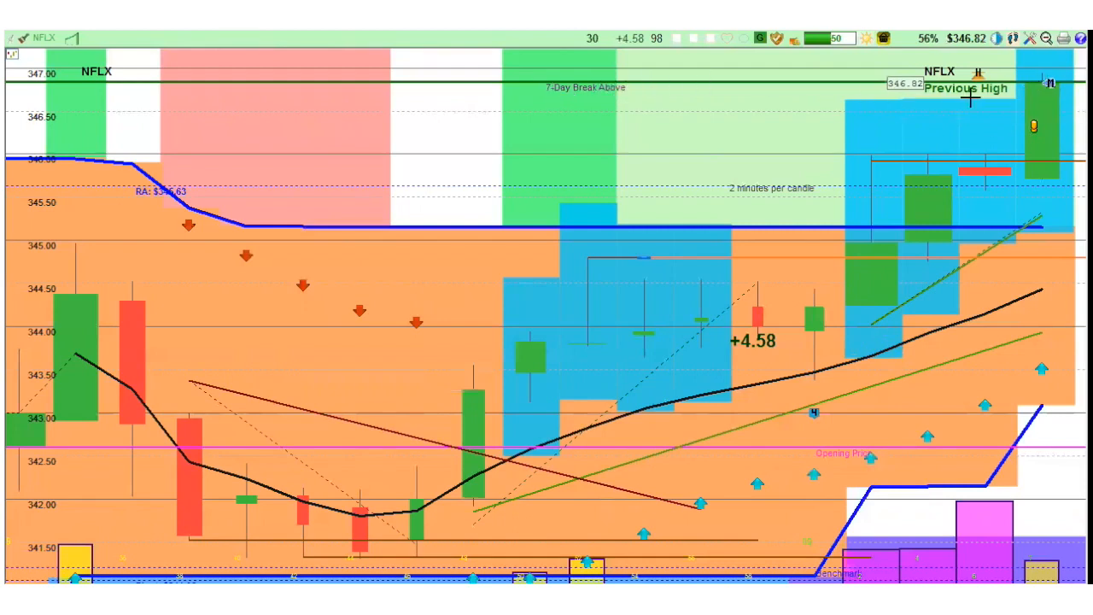
mouse_move(628, 112)
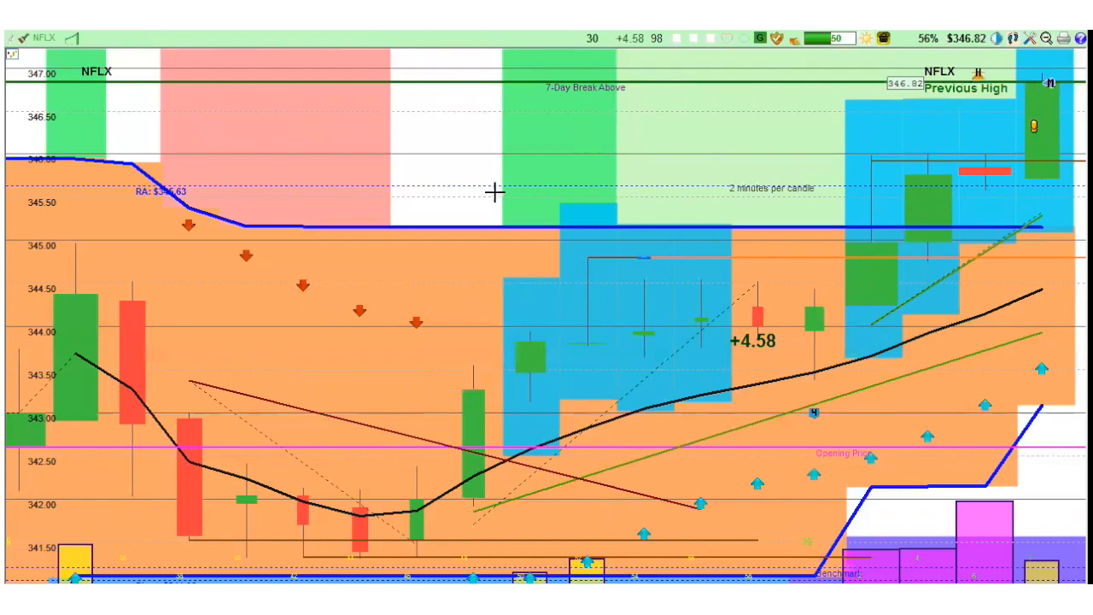
mouse_move(441, 220)
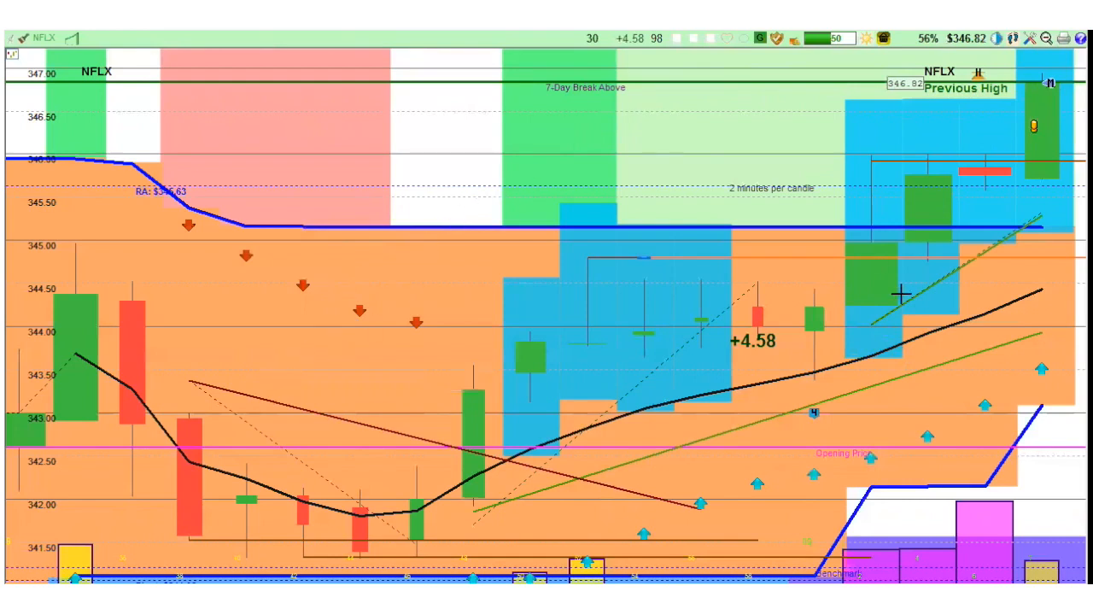
mouse_move(932, 145)
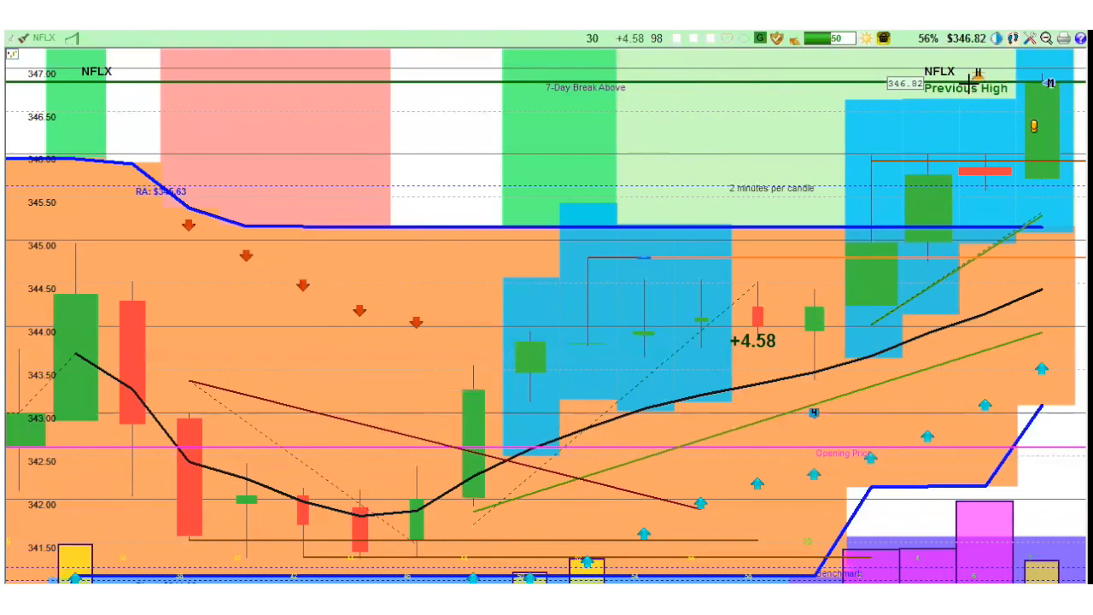
mouse_move(864, 188)
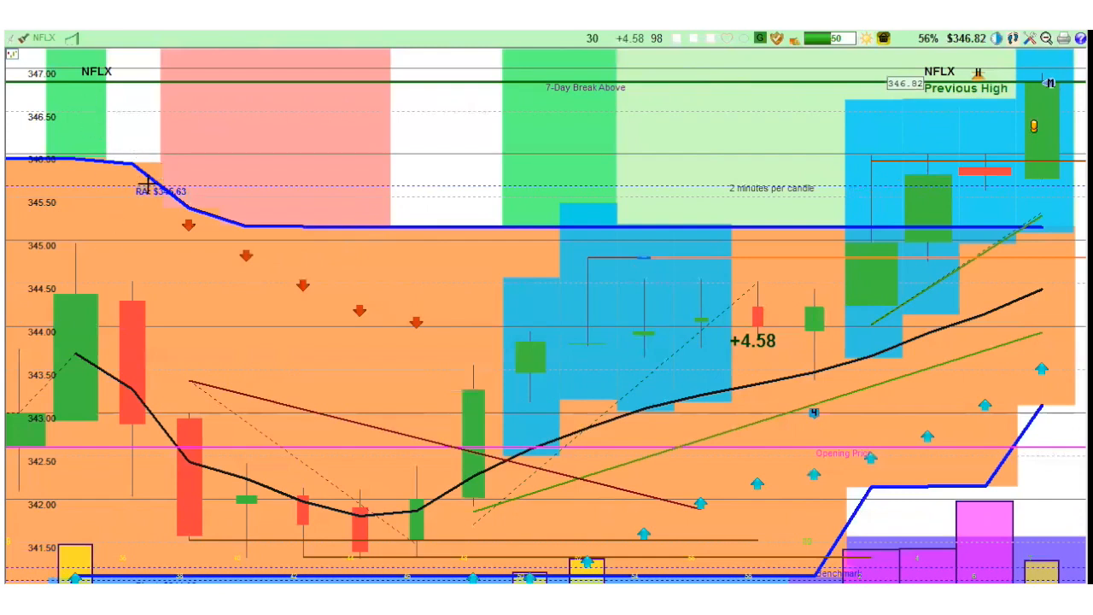
mouse_move(357, 94)
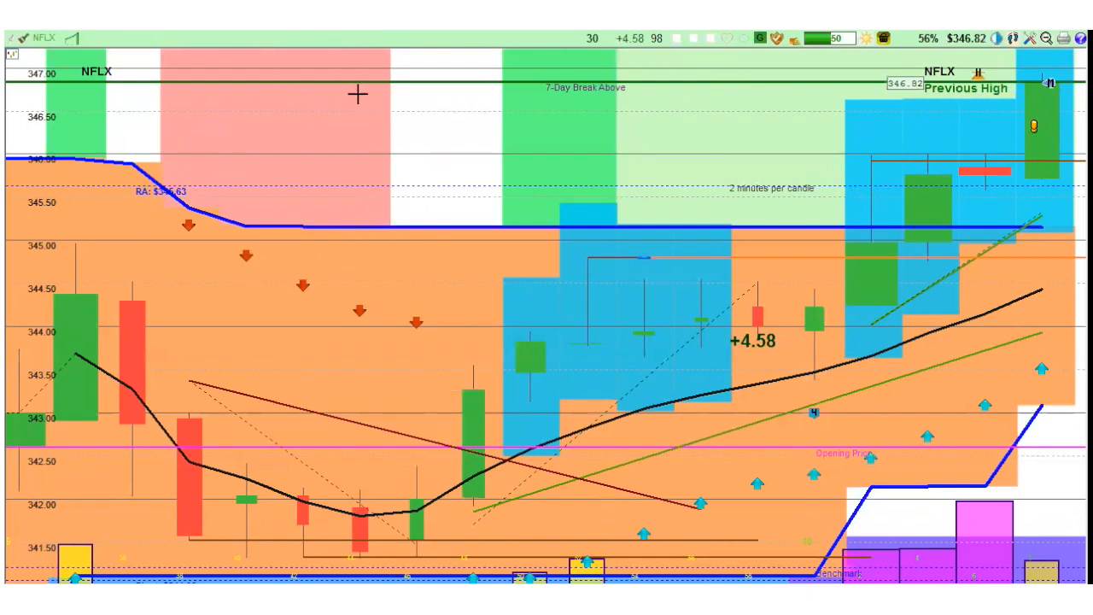
mouse_move(437, 277)
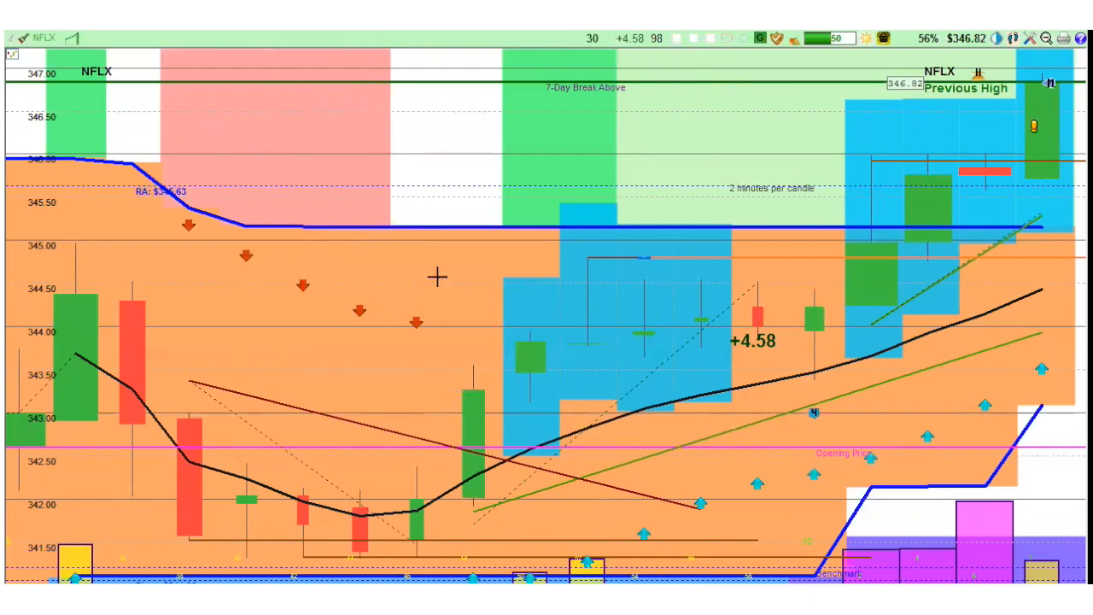
mouse_move(648, 318)
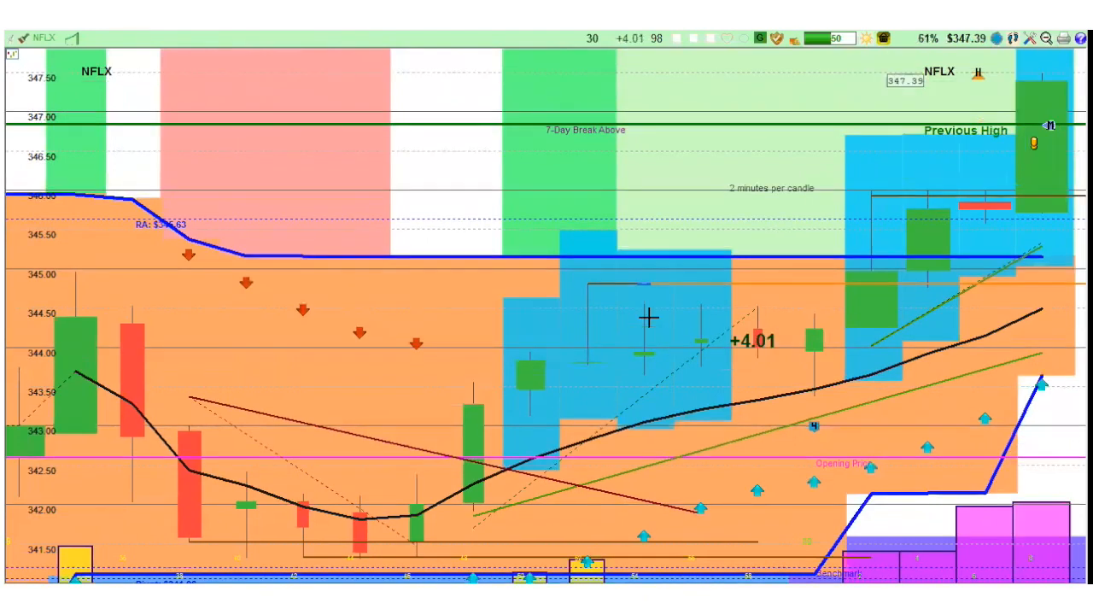
mouse_move(1024, 118)
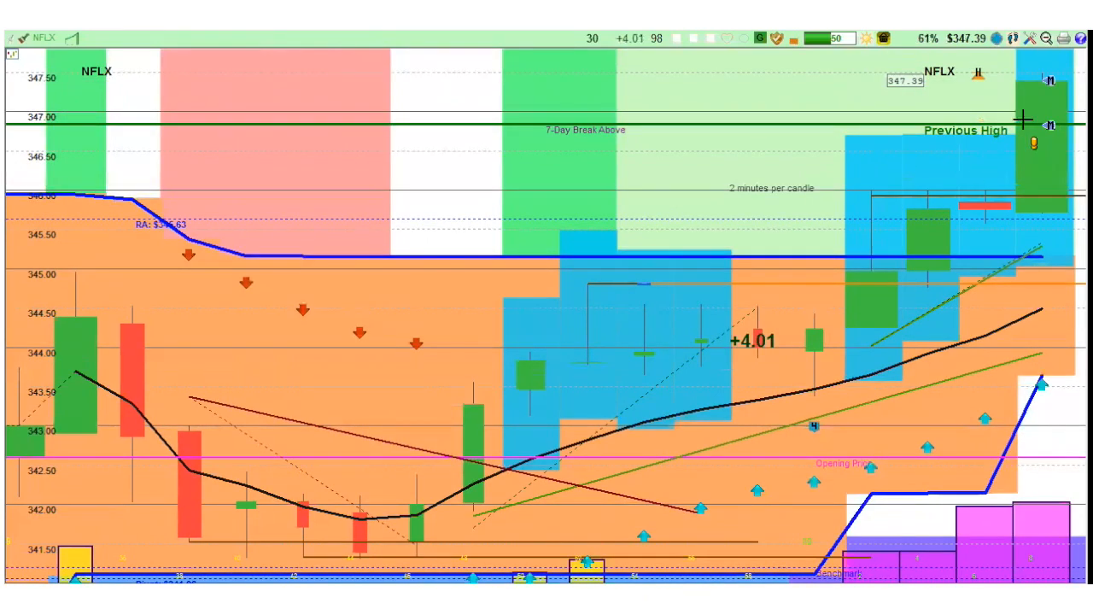
mouse_move(1048, 172)
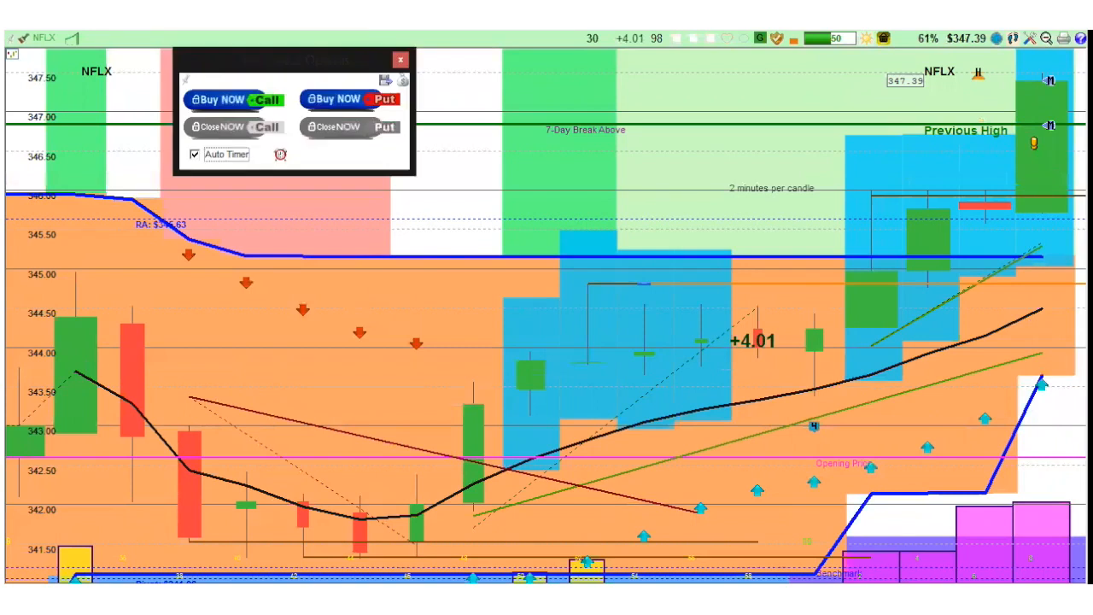
- Buy a call on NFLX and confirm the order with OK
click(231, 99)
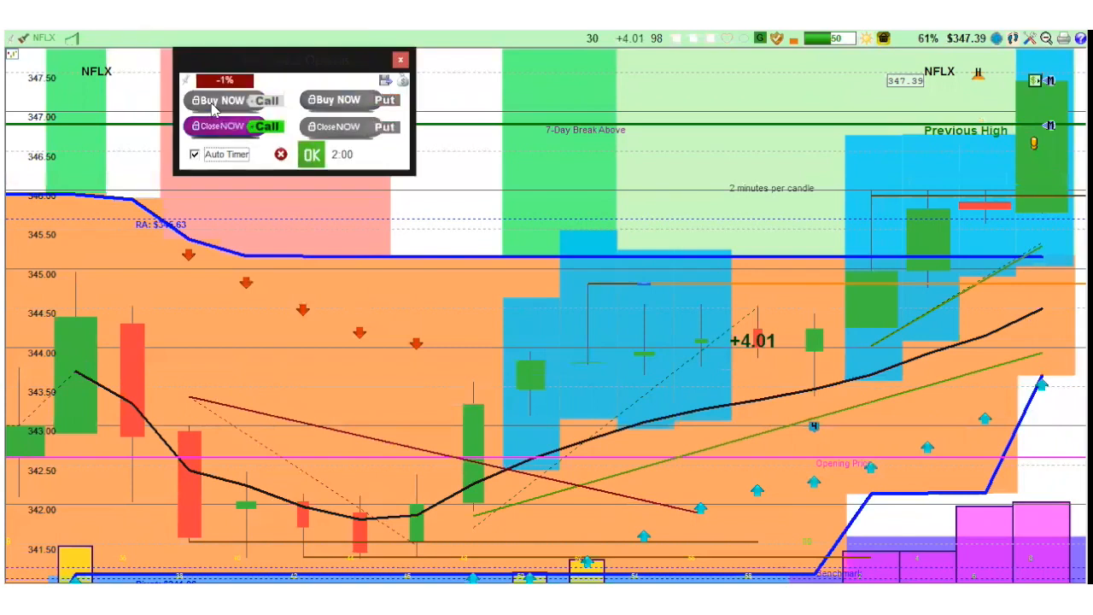
mouse_move(263, 127)
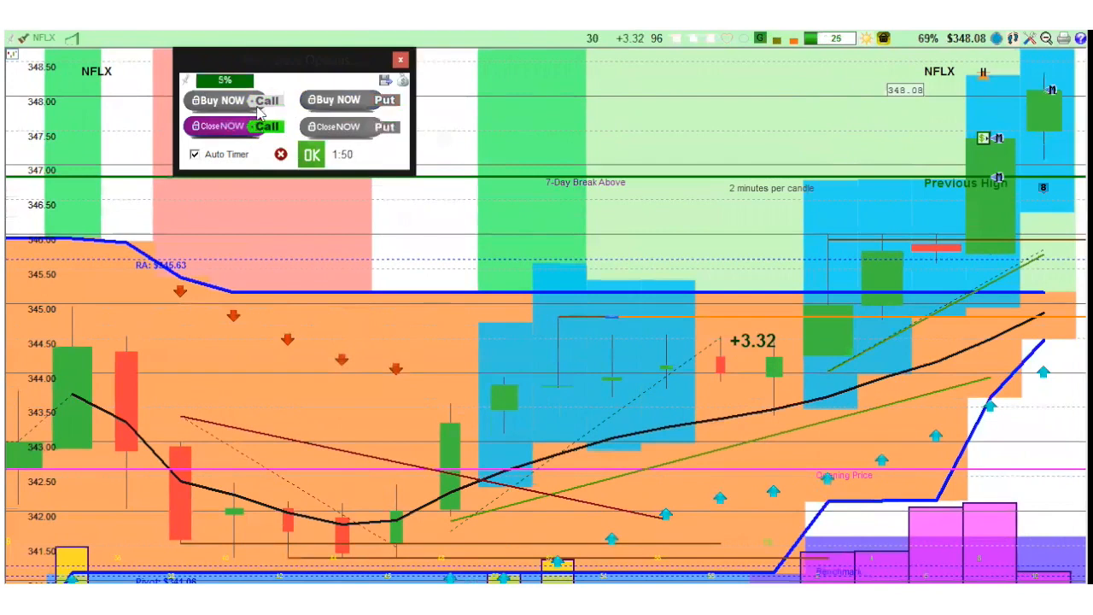
click(399, 56)
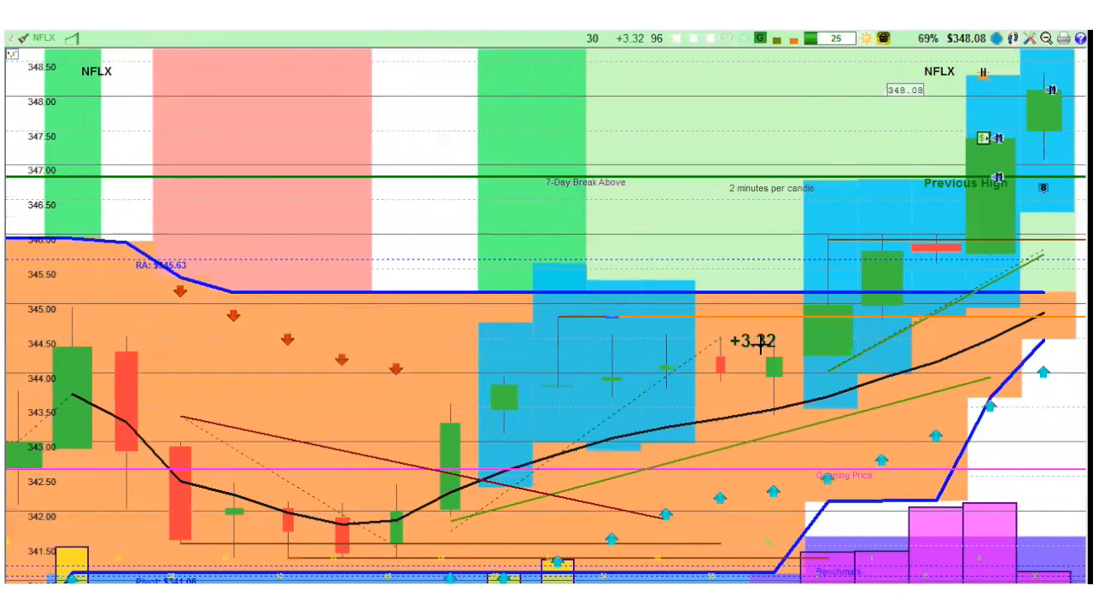
mouse_move(183, 257)
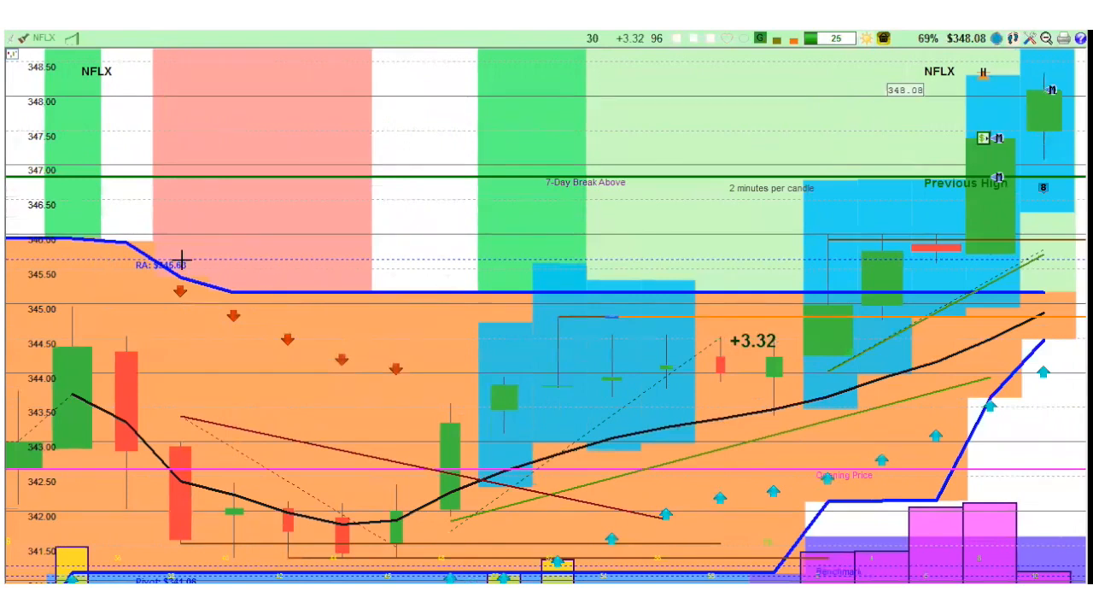
mouse_move(765, 341)
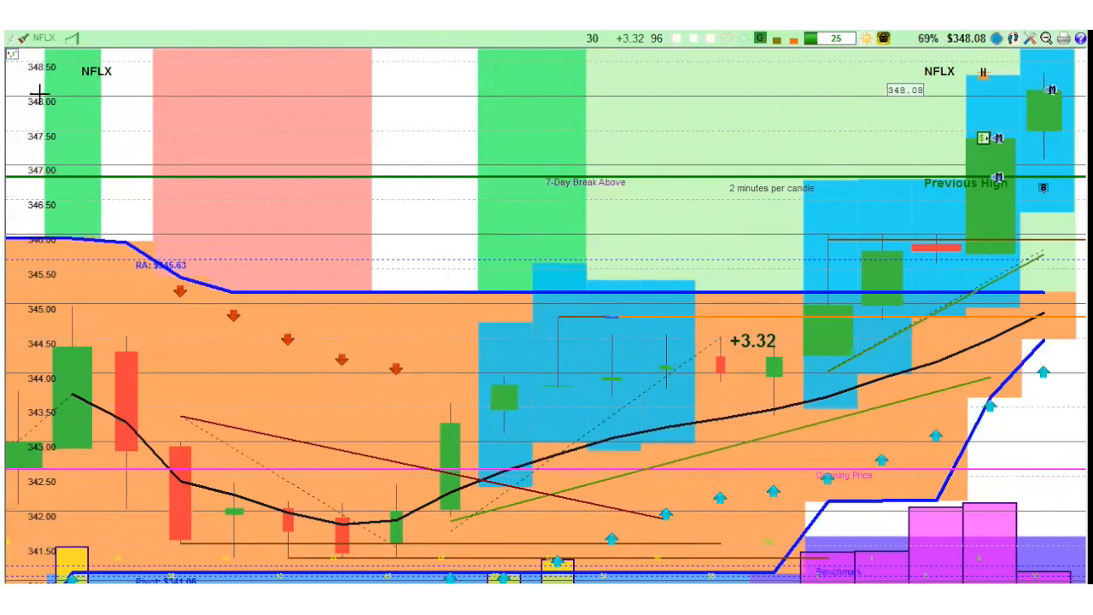
mouse_move(45, 104)
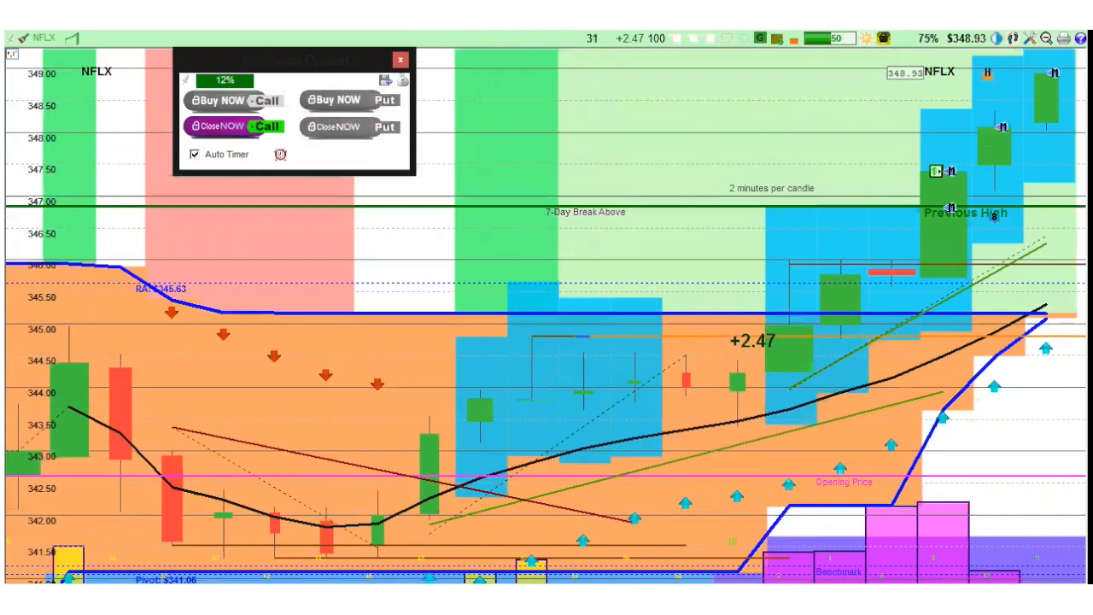
mouse_move(642, 128)
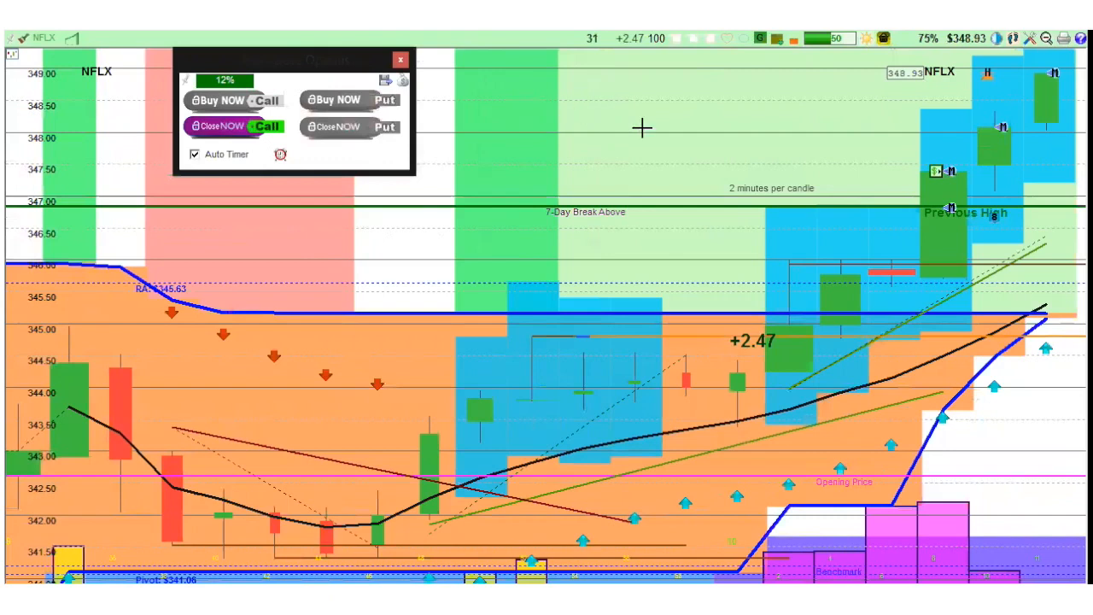
mouse_move(1016, 243)
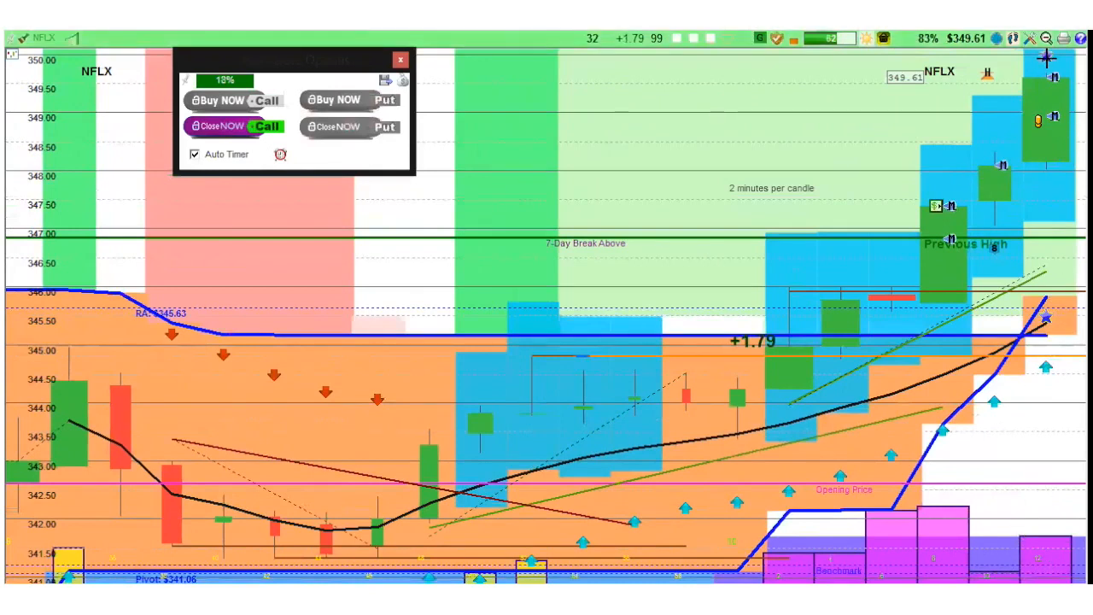
mouse_move(1062, 82)
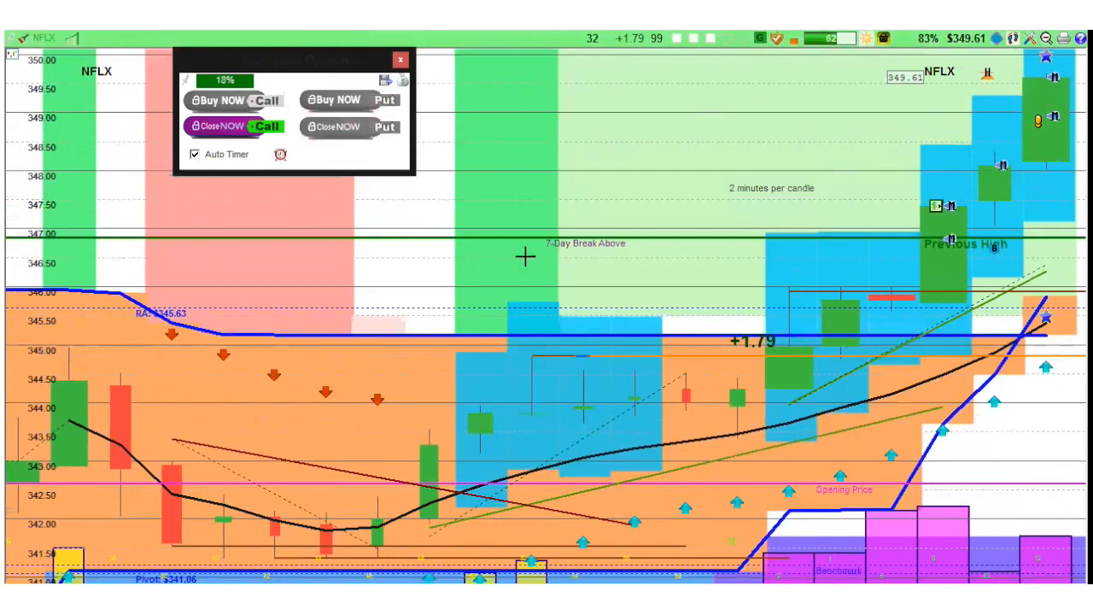
- Close the NFLX call for a 17.6% gain, adding it to the summary beside TSLA 32.0% and TLRY 13.9%
click(226, 127)
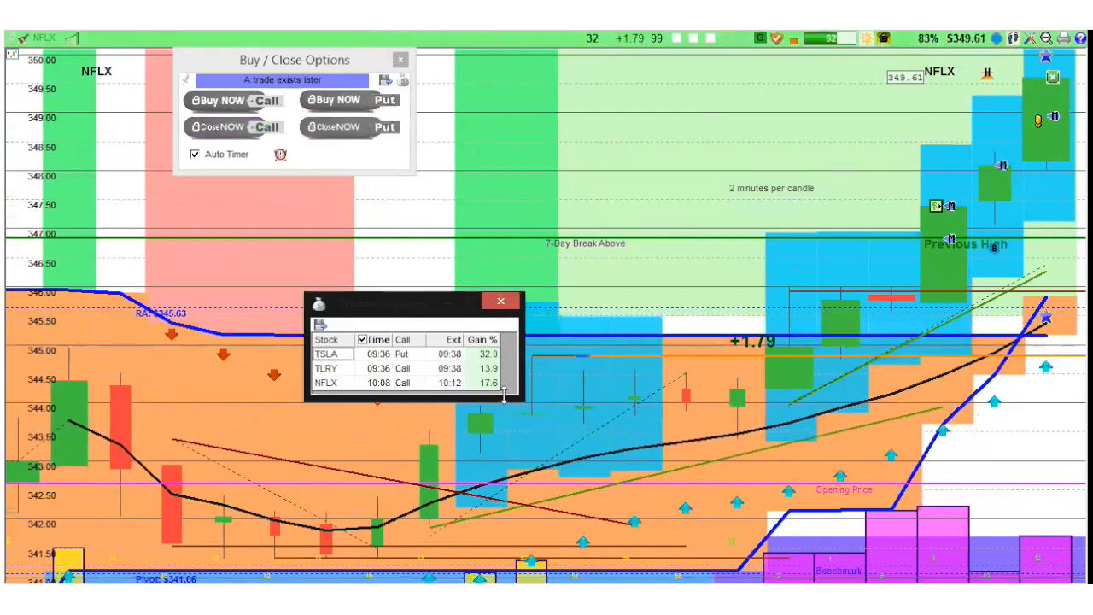
mouse_move(516, 386)
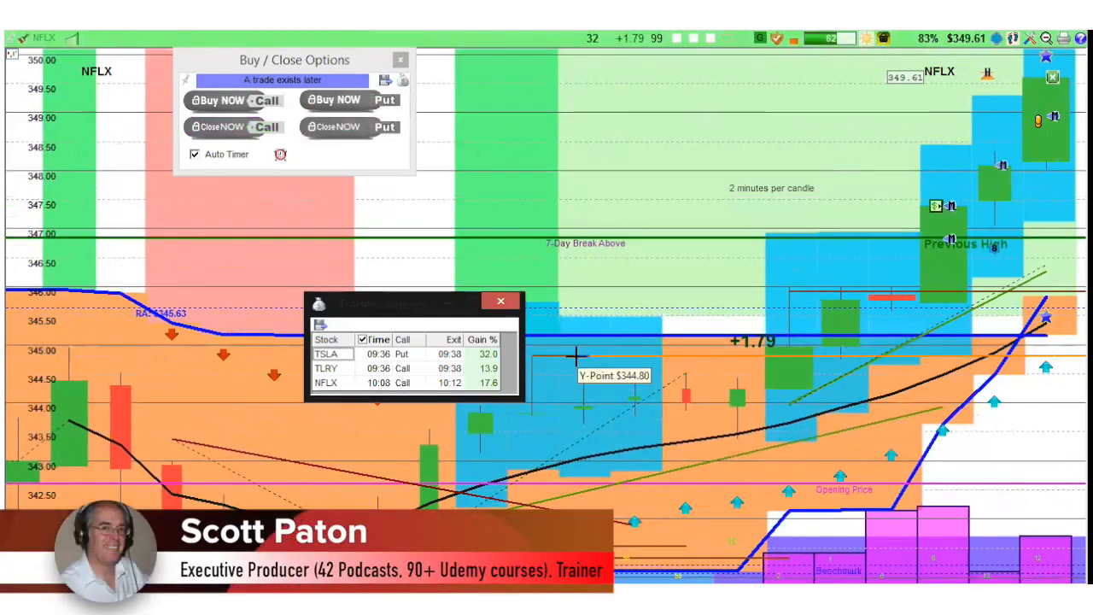
mouse_move(375, 384)
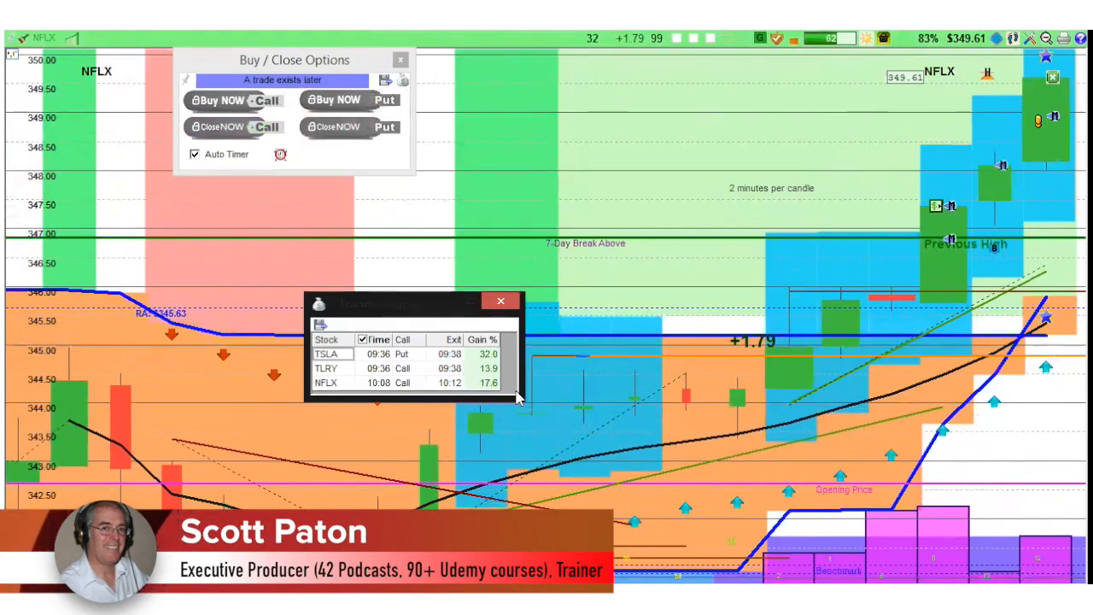
mouse_move(519, 402)
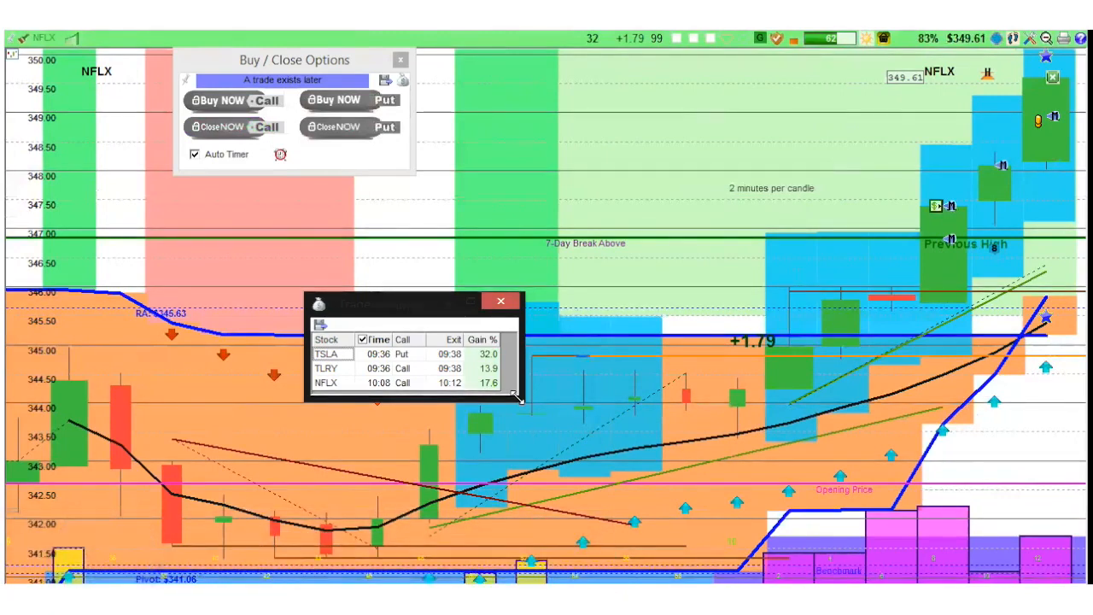
mouse_move(389, 311)
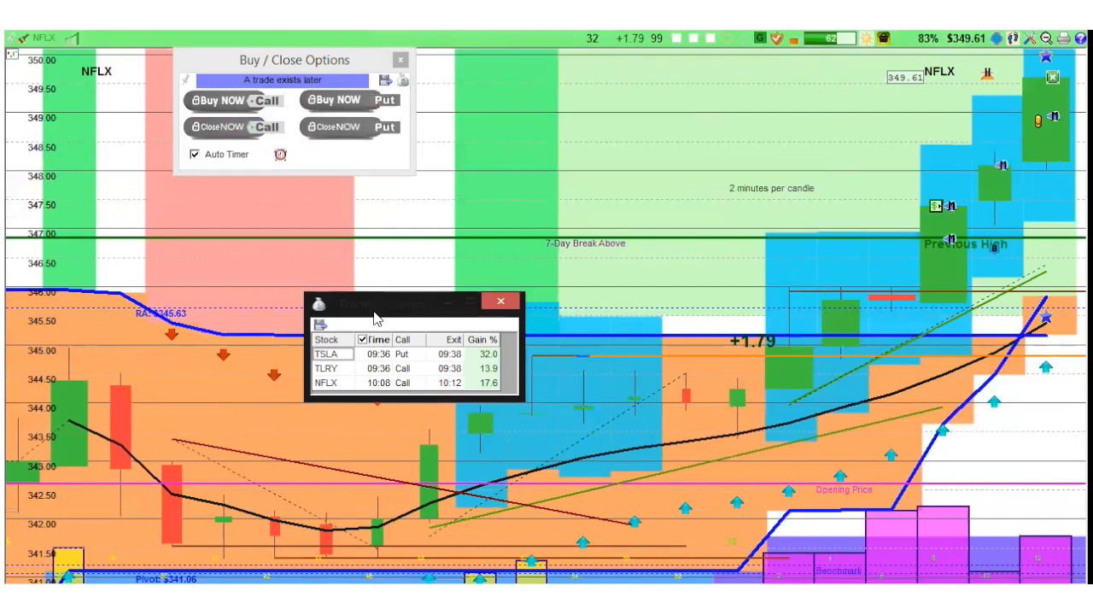
mouse_move(434, 322)
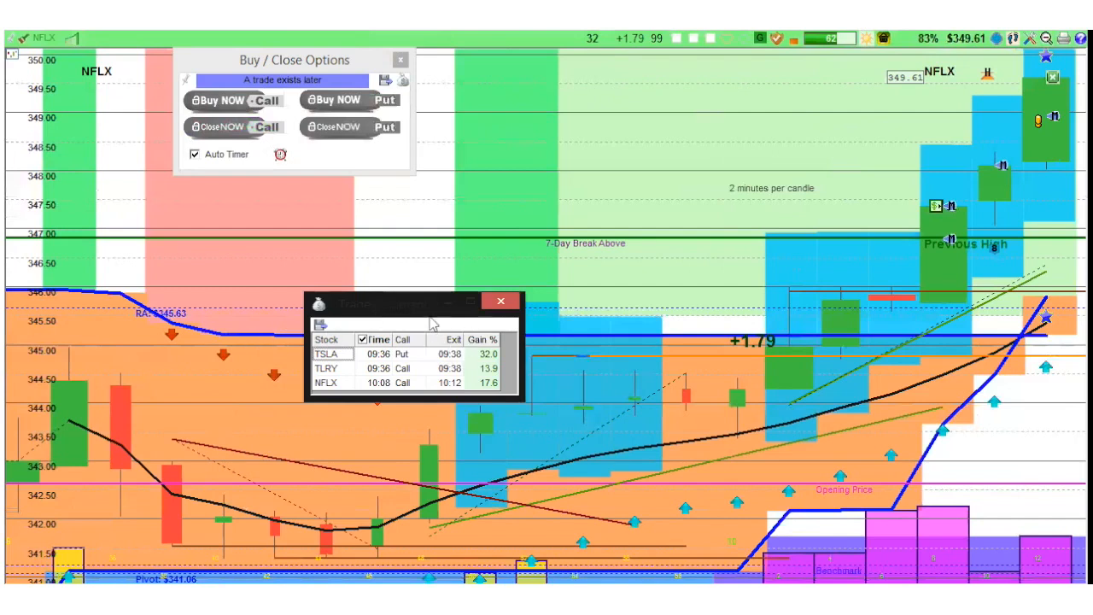